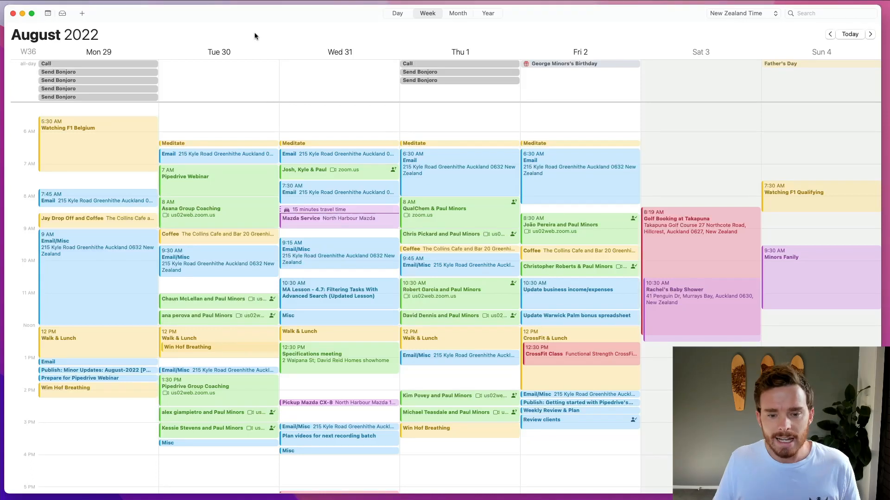
mouse_move(243, 22)
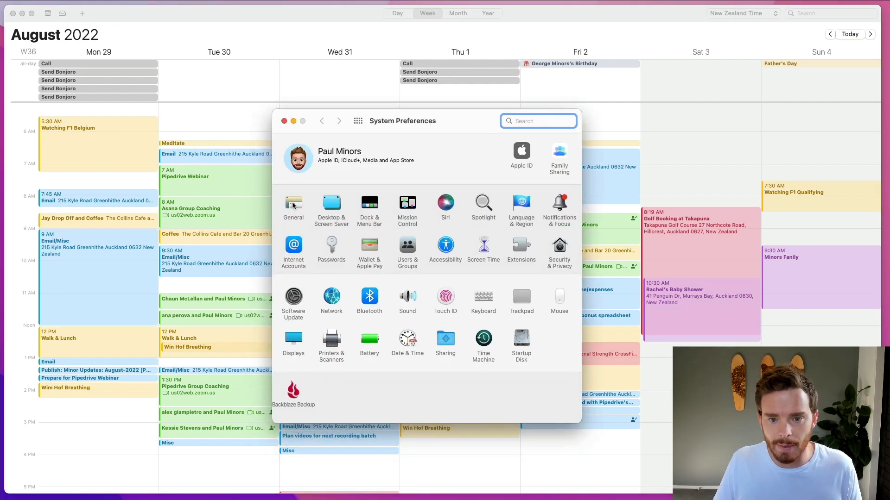
Switch the system appearance to Dark in General settings and close System Preferences
click(293, 204)
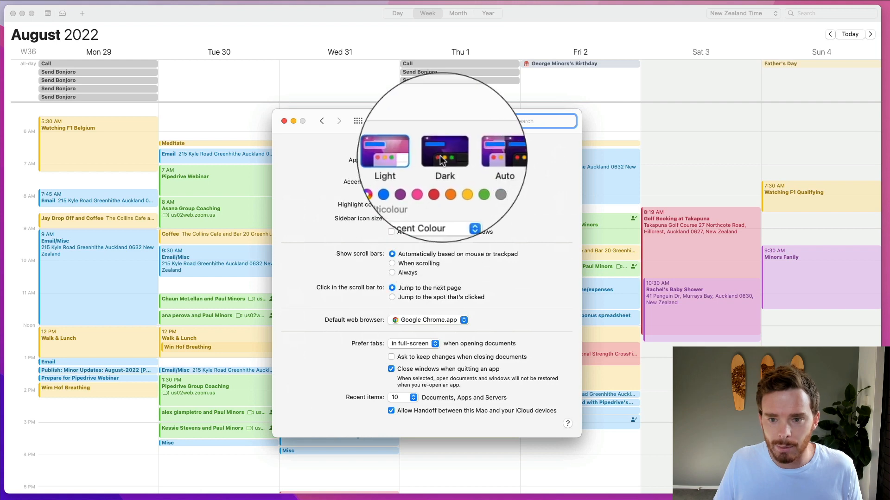
click(443, 152)
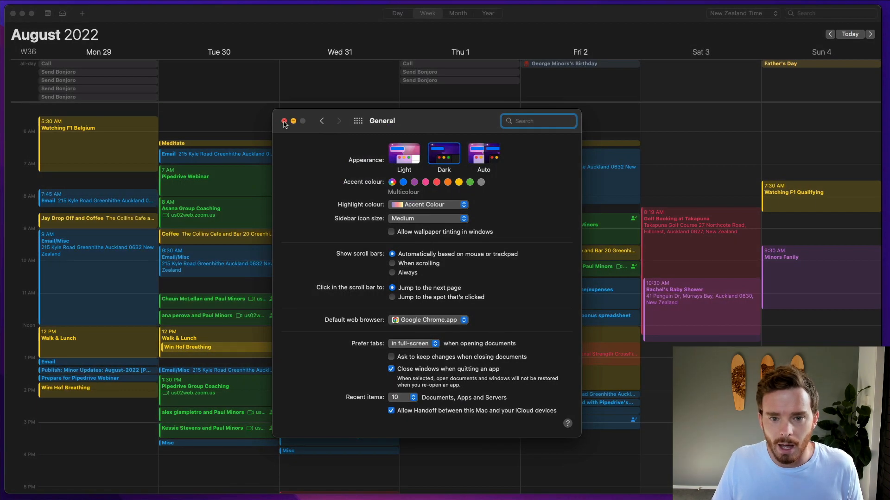
click(284, 121)
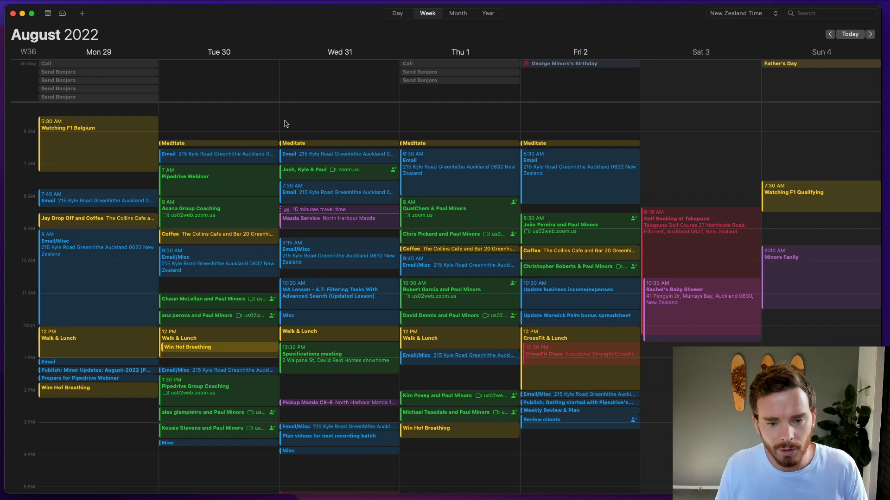
mouse_move(125, 25)
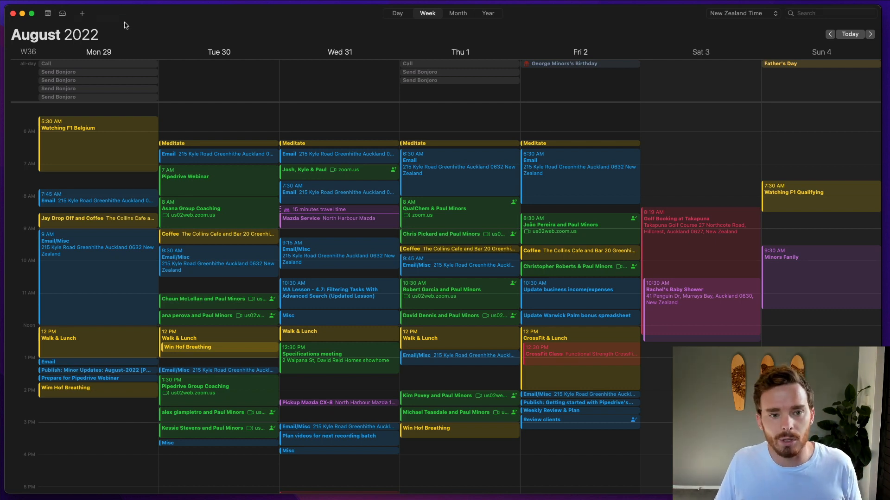
Show the calendar list and view the Work Google account in Preferences > Accounts
click(46, 13)
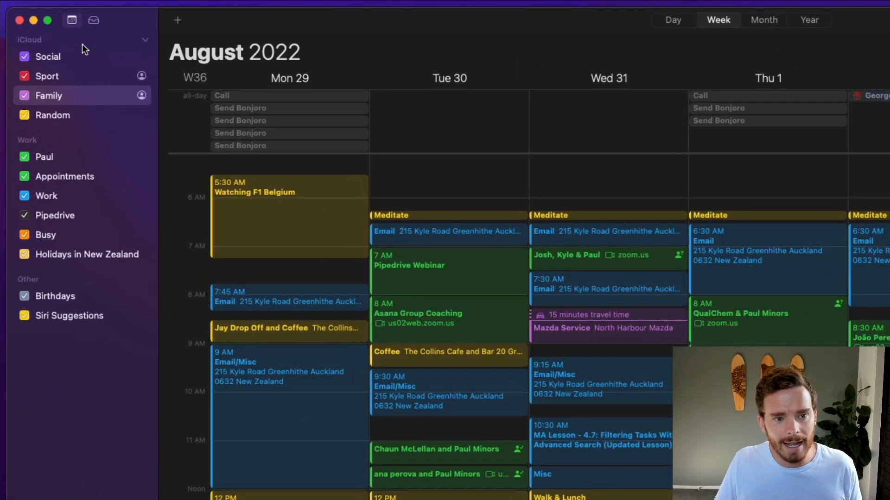
mouse_move(90, 45)
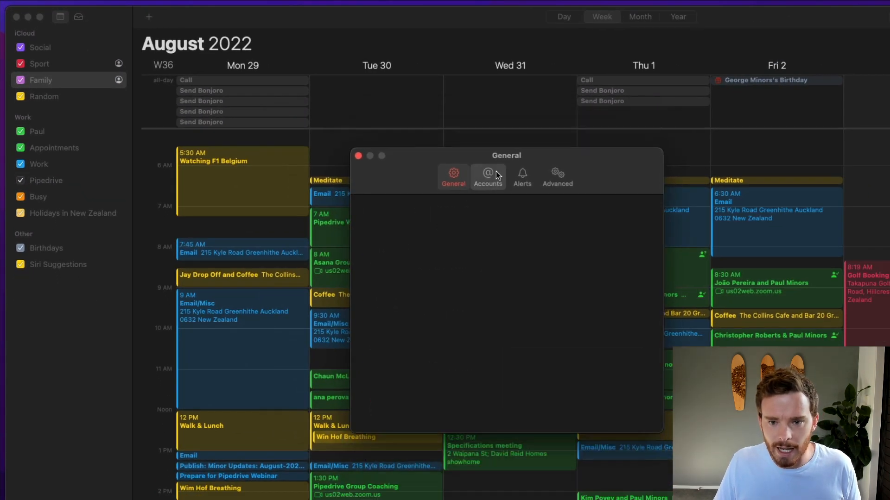
click(487, 176)
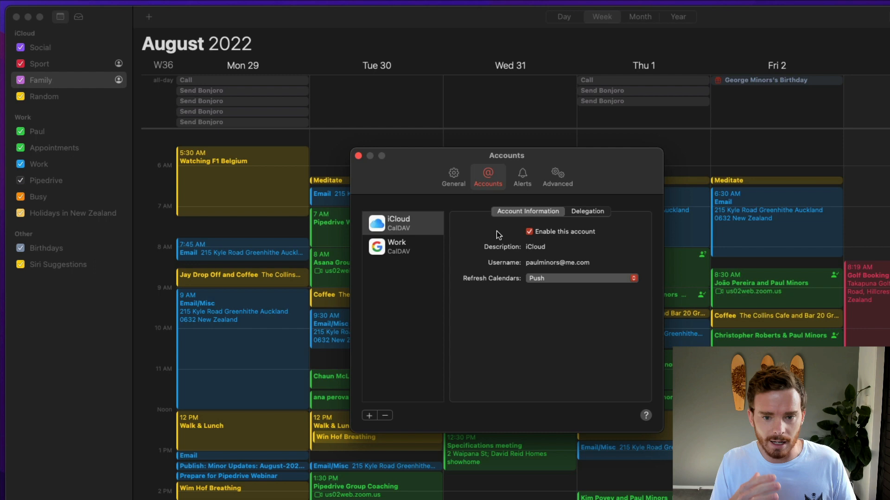
click(402, 247)
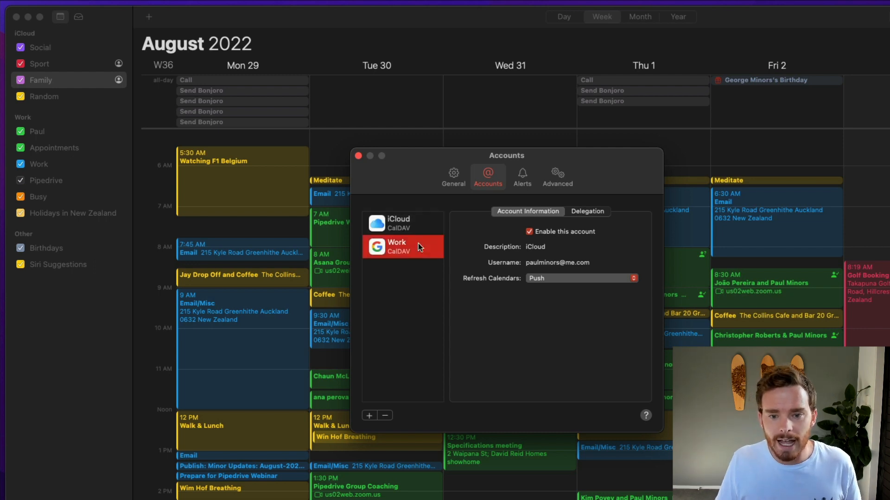
click(402, 247)
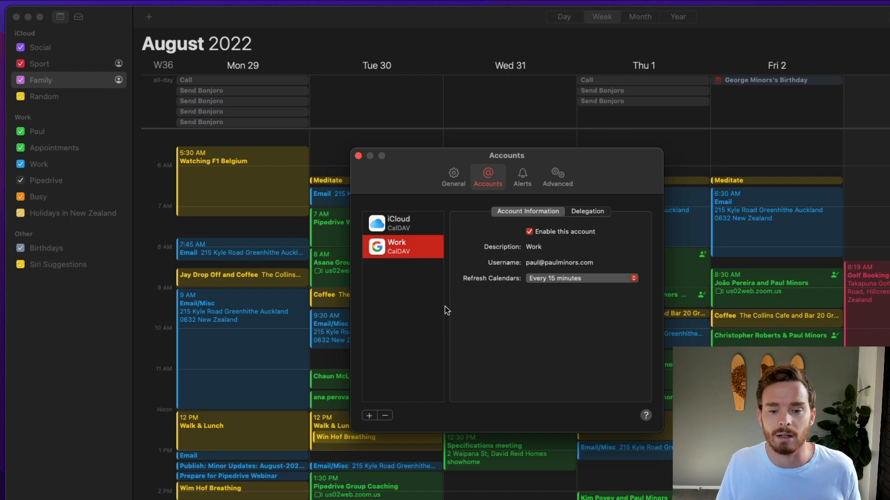
mouse_move(439, 309)
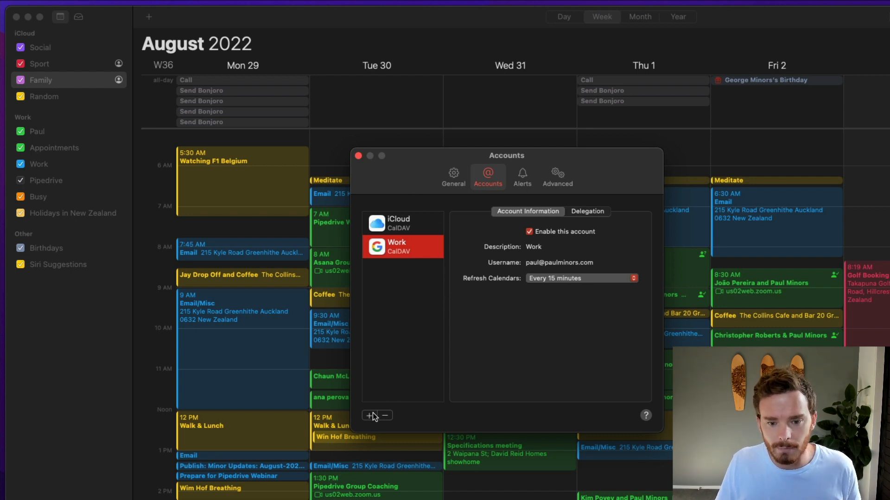
click(369, 416)
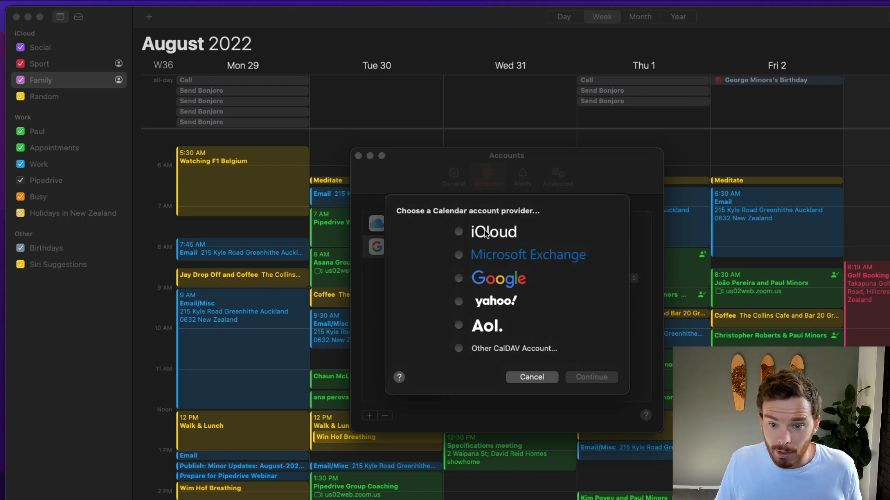
mouse_move(496, 307)
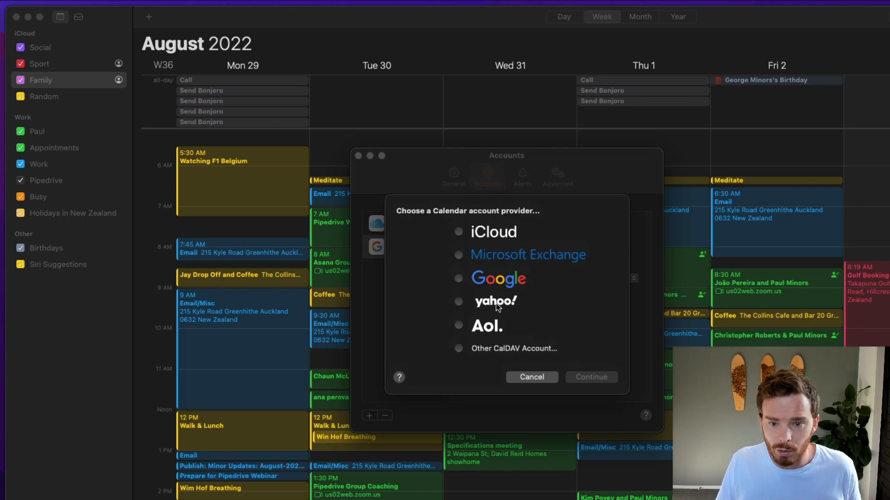
mouse_move(515, 352)
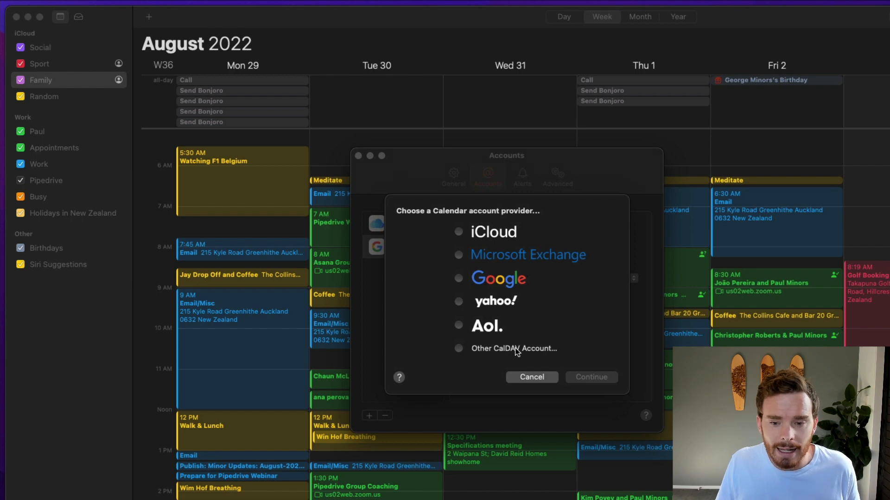
click(458, 278)
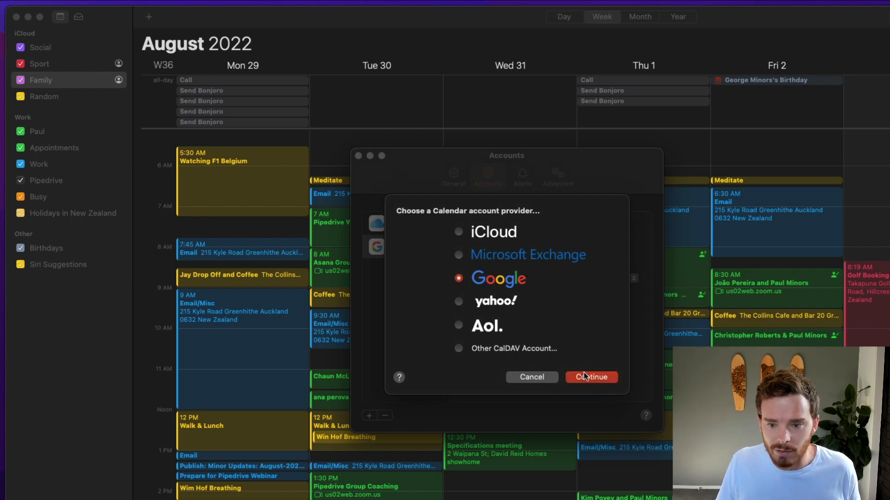
click(592, 377)
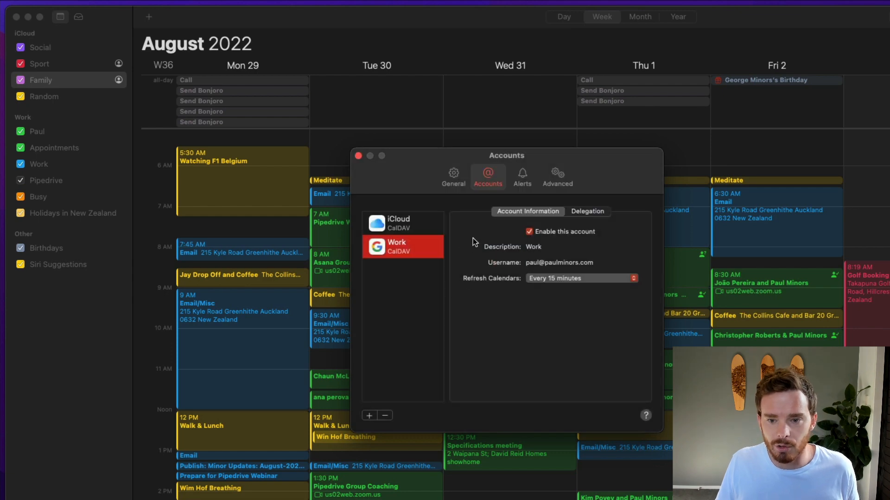
Check the iCloud account's refresh setting and keep it on Push
click(400, 224)
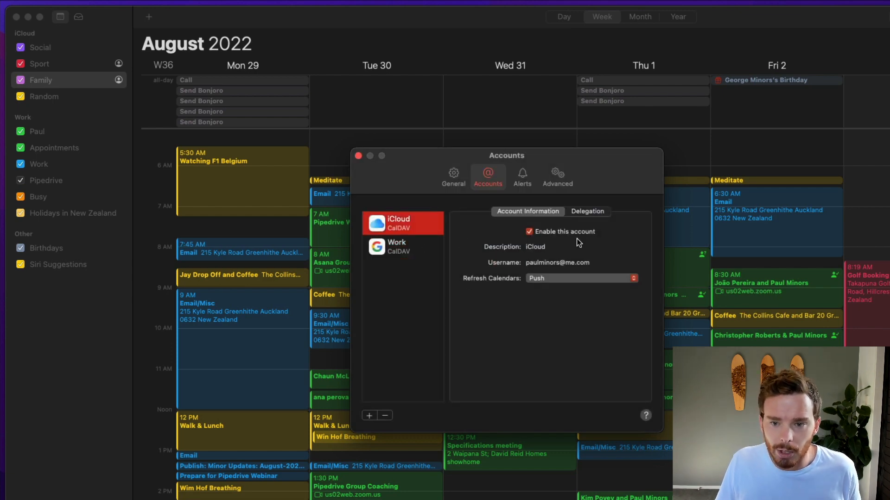
click(582, 278)
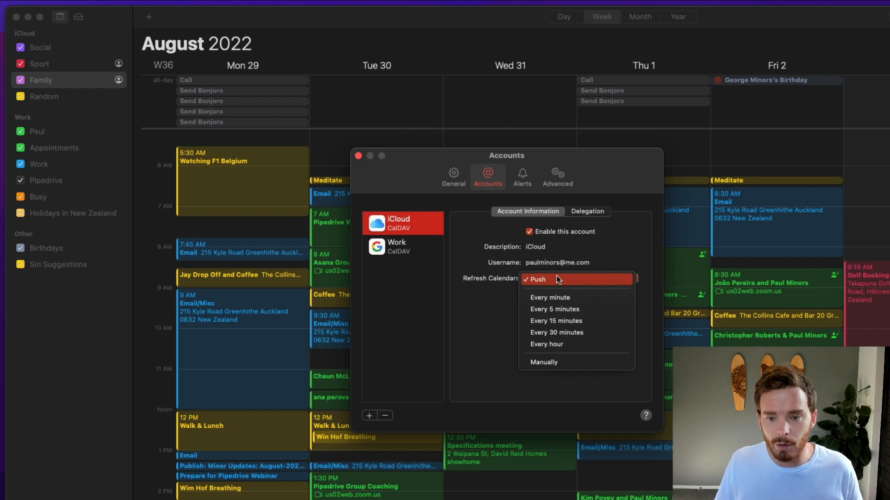
click(537, 279)
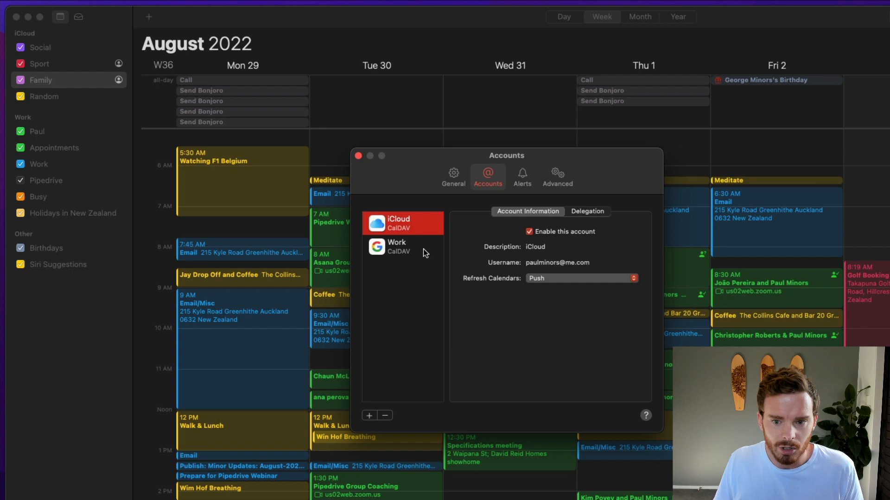
Set the Work account to refresh every minute and close Preferences
click(396, 247)
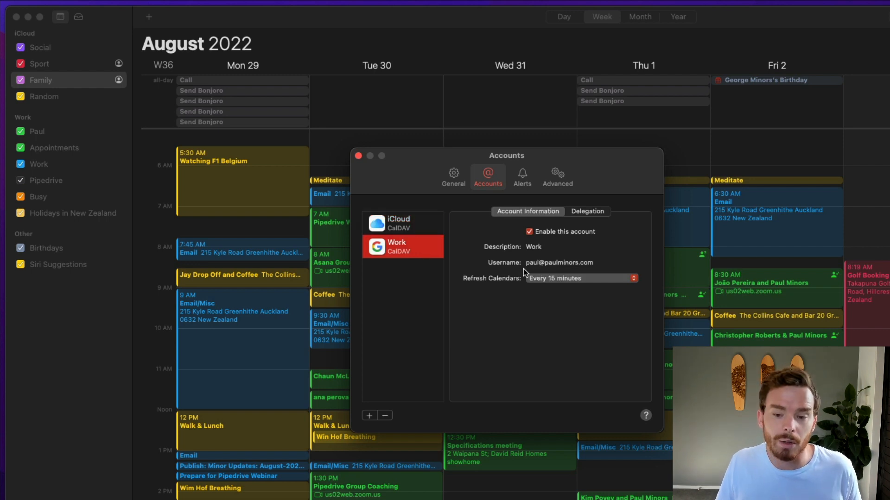
click(582, 278)
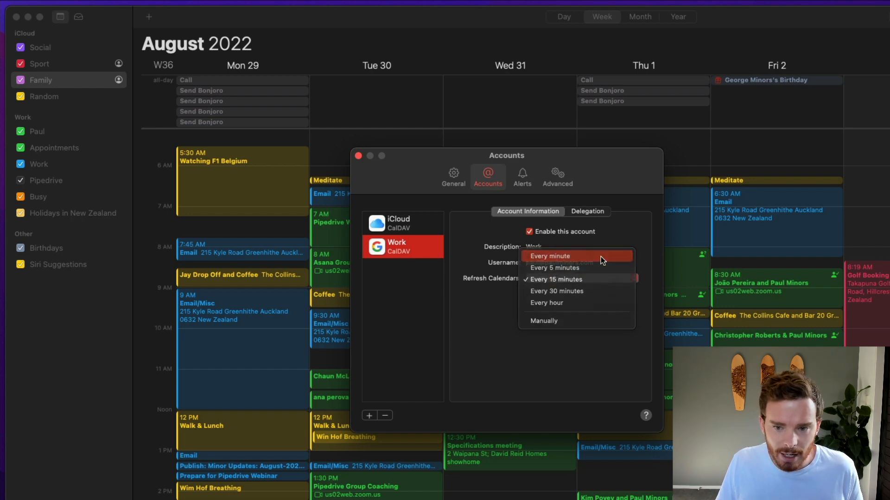
click(549, 256)
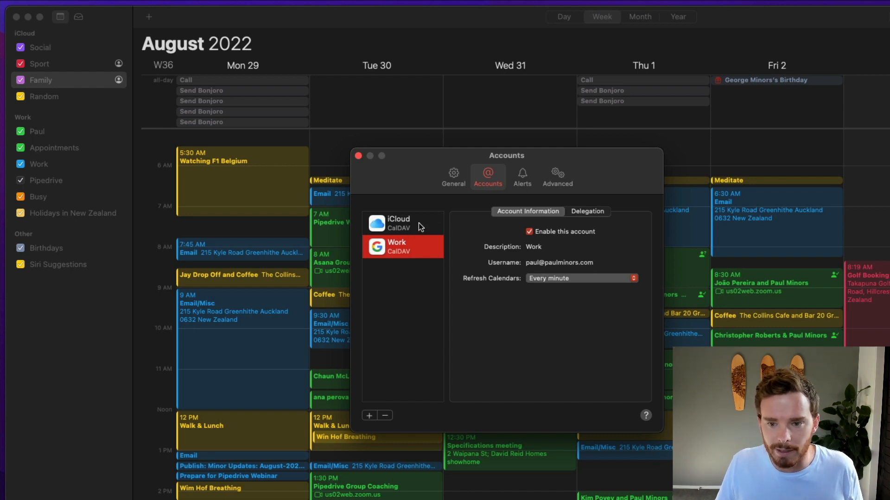
click(359, 155)
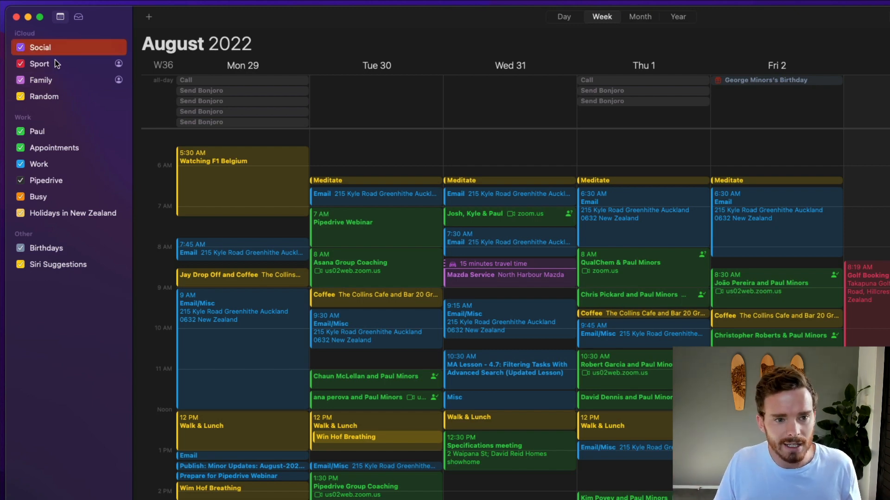
Create a new iCloud calendar named Hobbie and choose a colour in its Get Info dialog
click(45, 97)
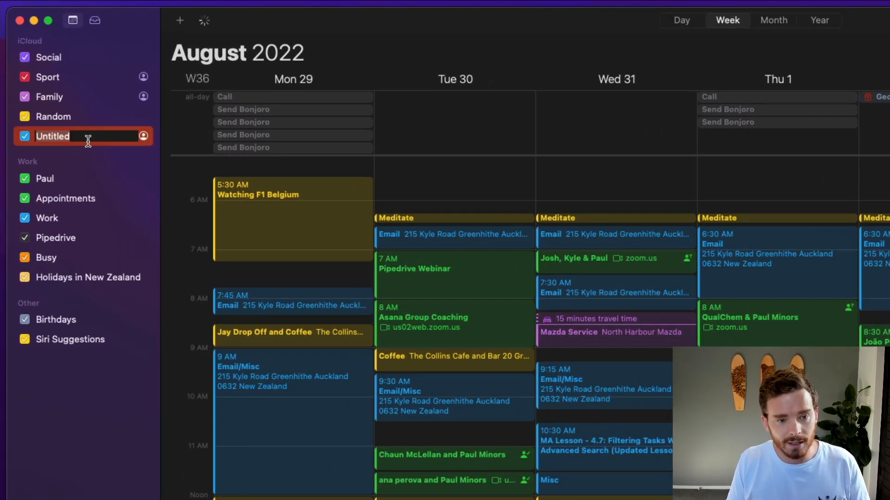
text(Hobbie)
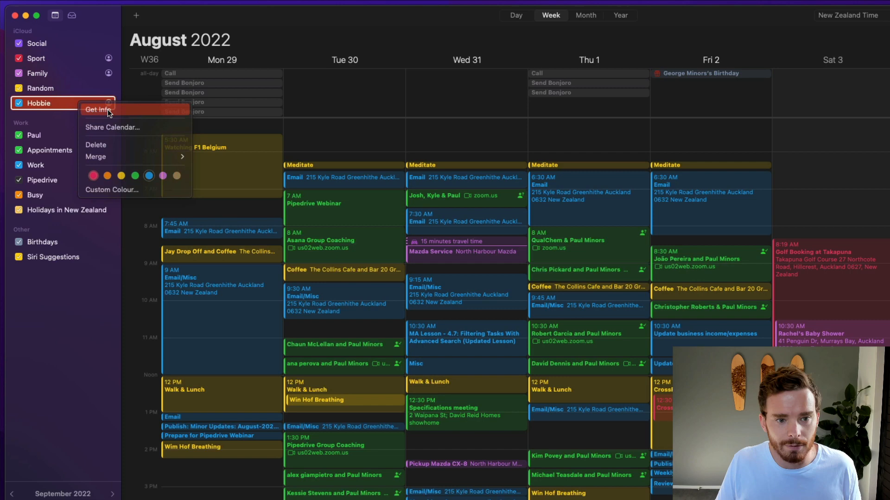
click(97, 110)
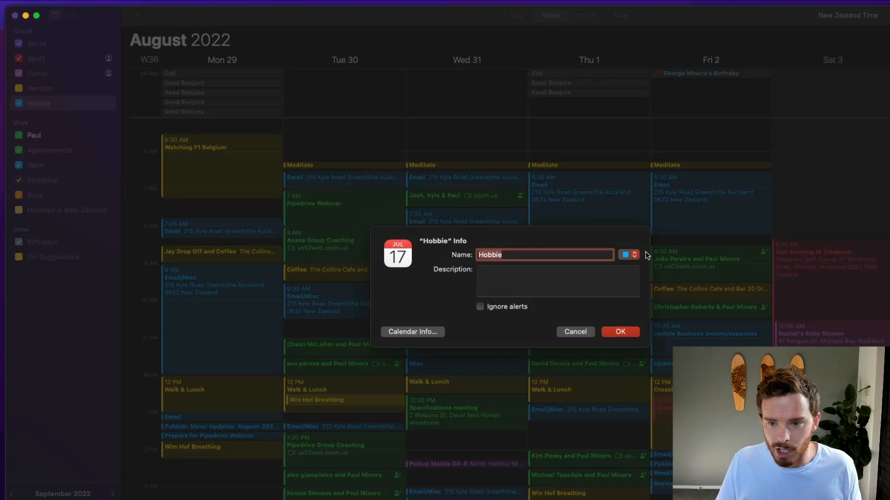
click(627, 255)
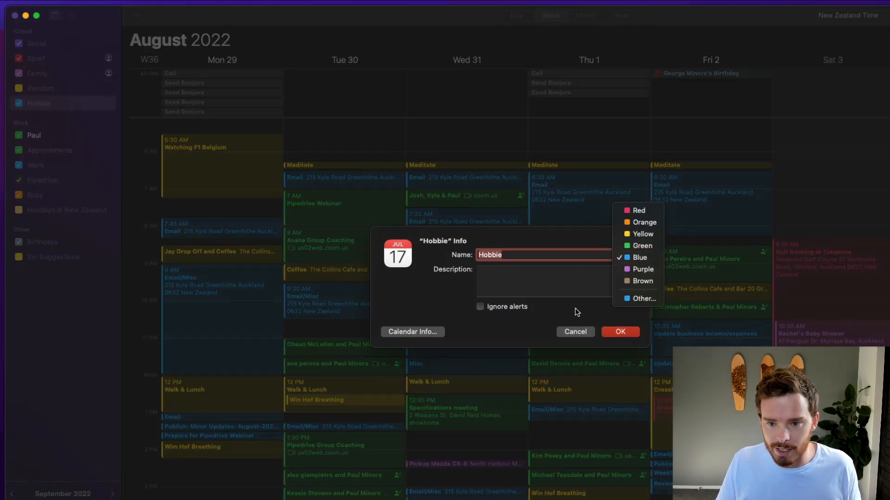
click(620, 332)
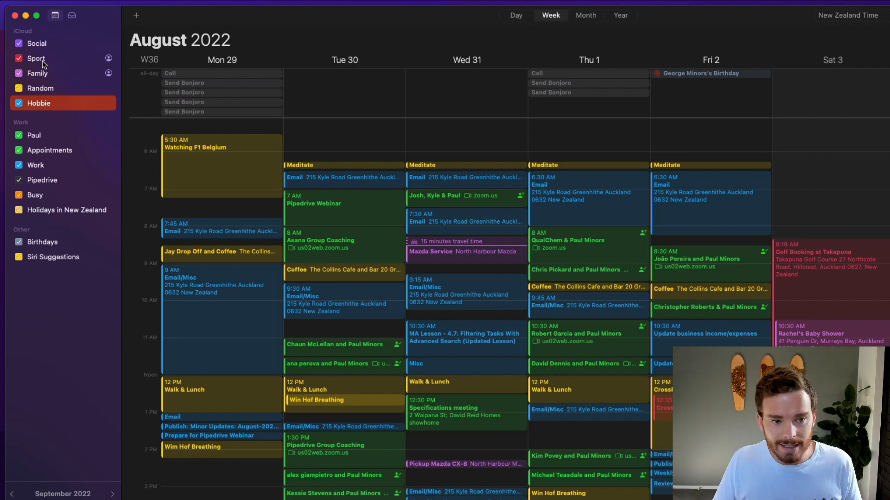
Delete the Hobbie calendar, then review the Family and Random calendars
right_click(39, 103)
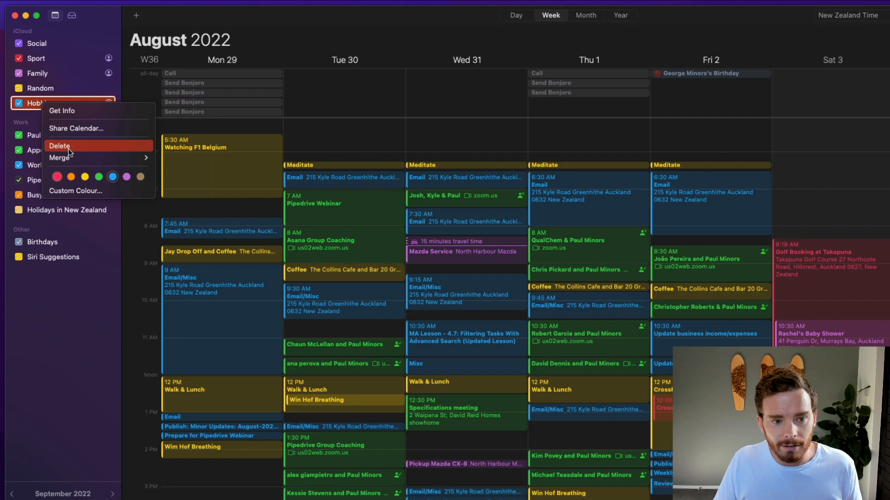
click(59, 145)
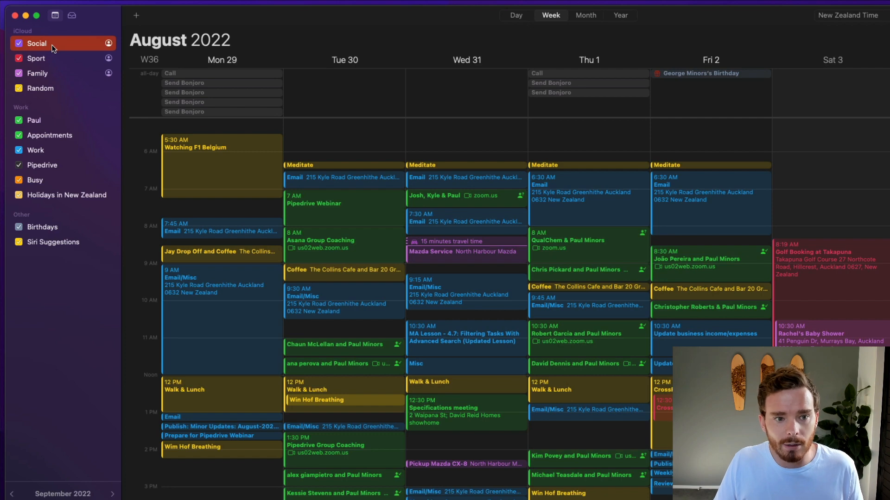
mouse_move(58, 61)
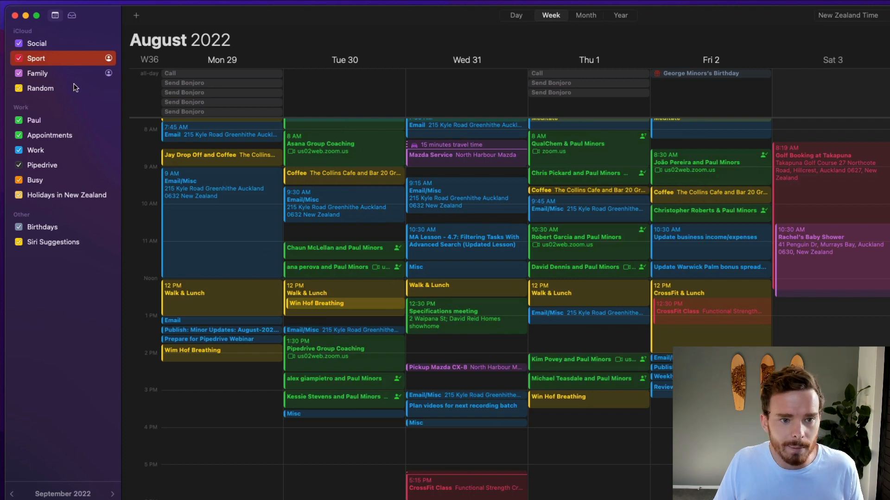
click(37, 74)
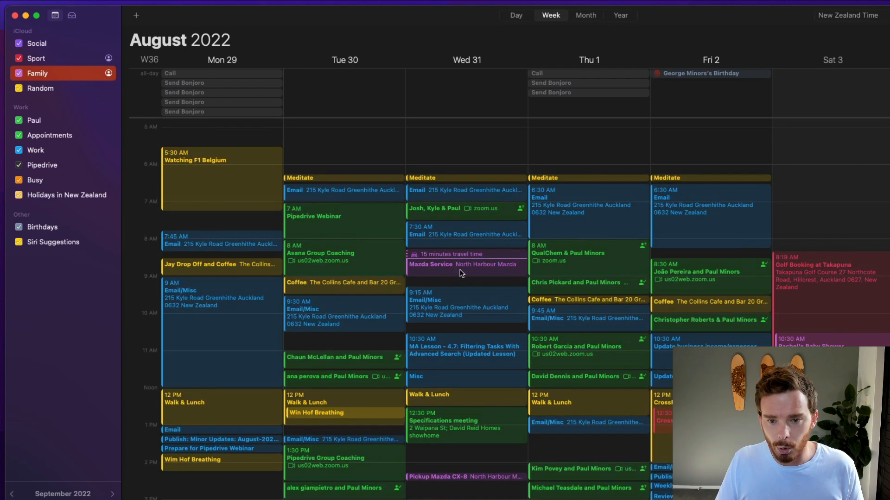
mouse_move(130, 156)
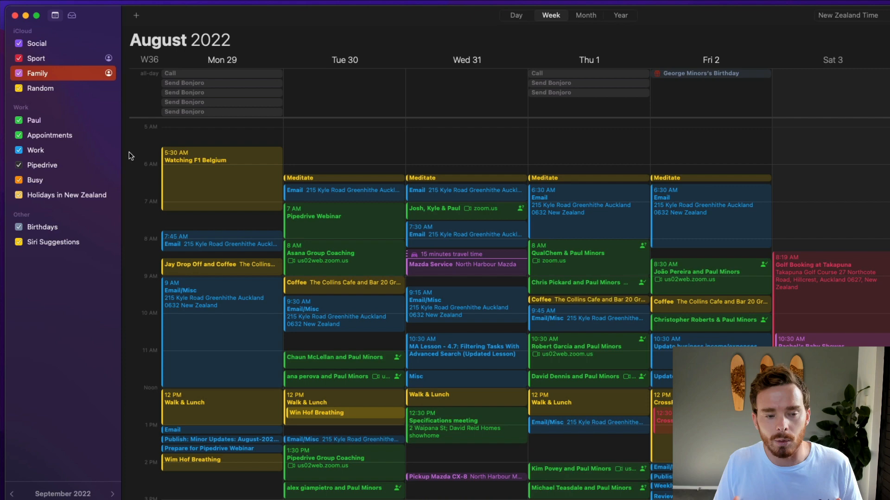
click(41, 88)
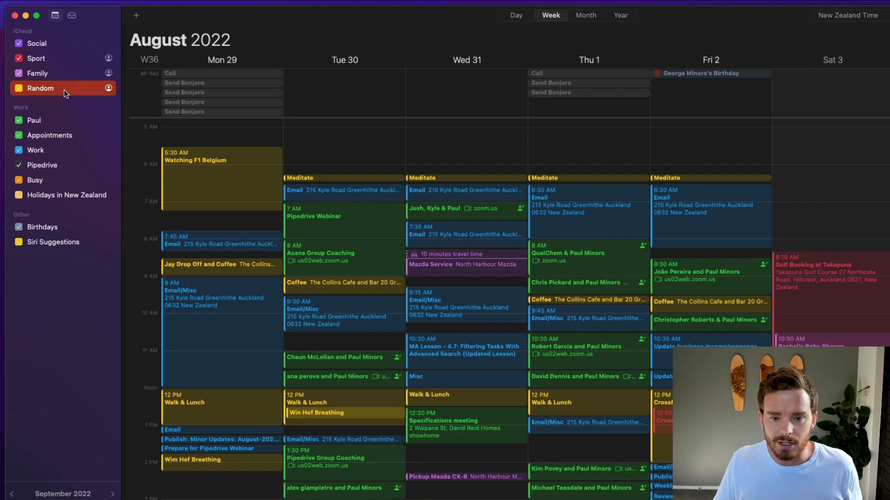
scroll(down, 3)
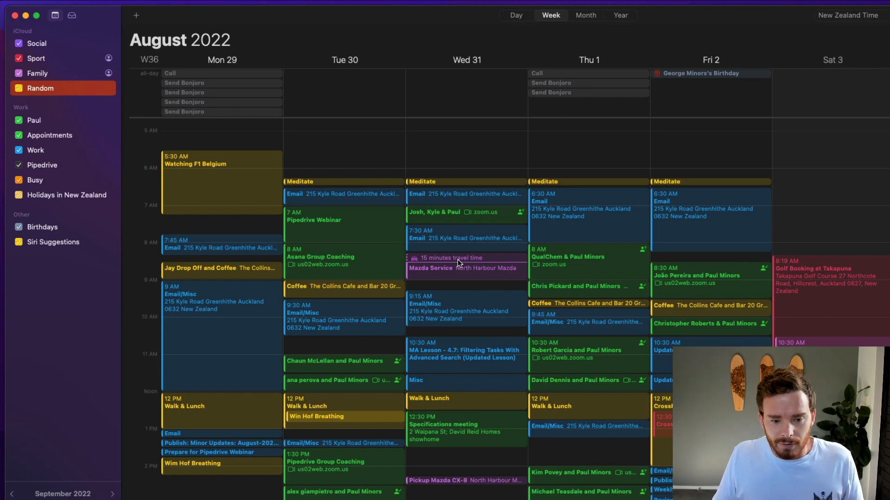
mouse_move(223, 424)
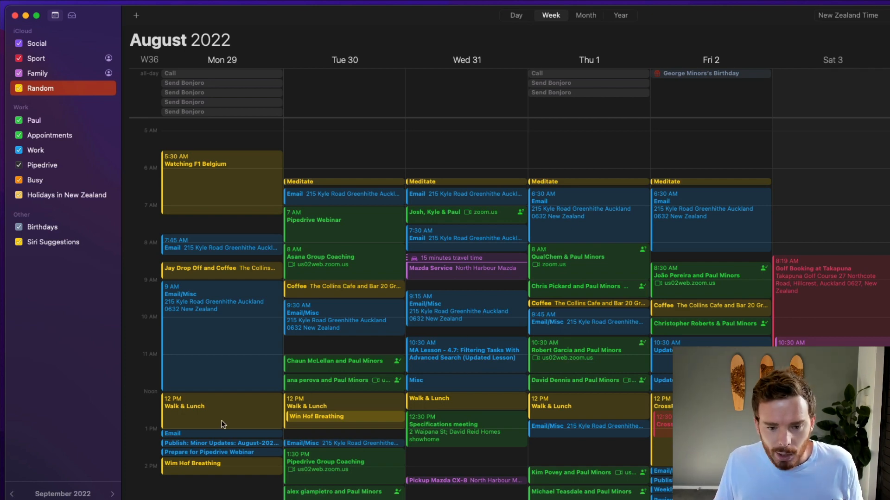
mouse_move(493, 396)
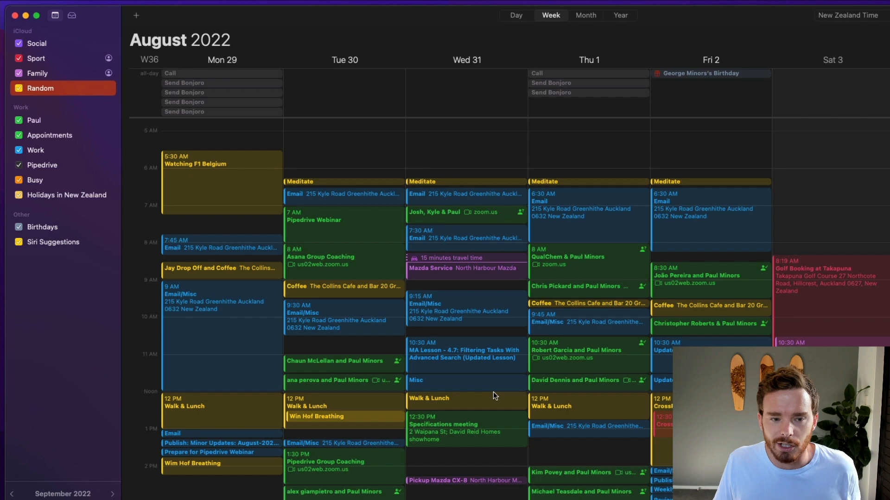
Review the Appointments, Work and Busy calendars and add a 1:30–3 PM event on Wednesday 31 August
click(46, 135)
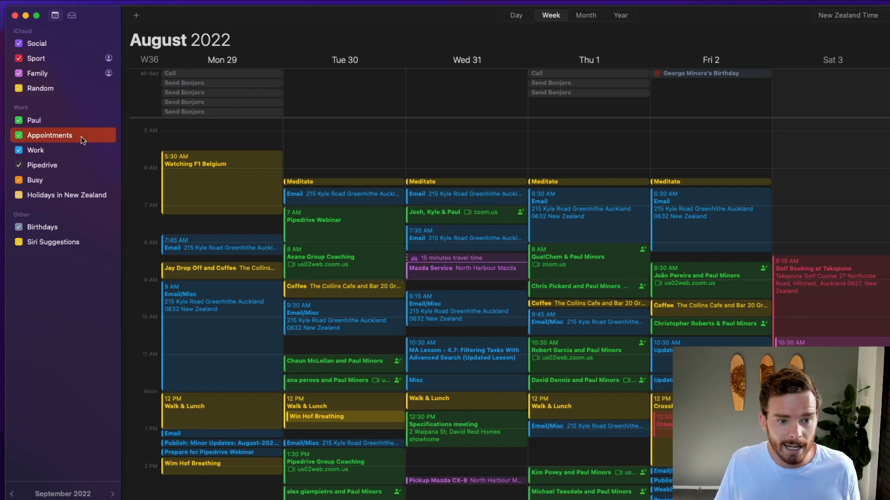
mouse_move(62, 146)
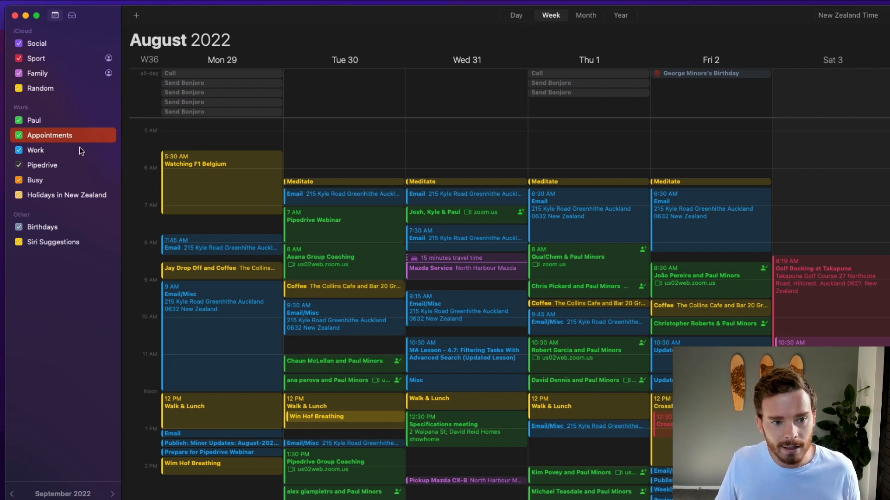
click(29, 150)
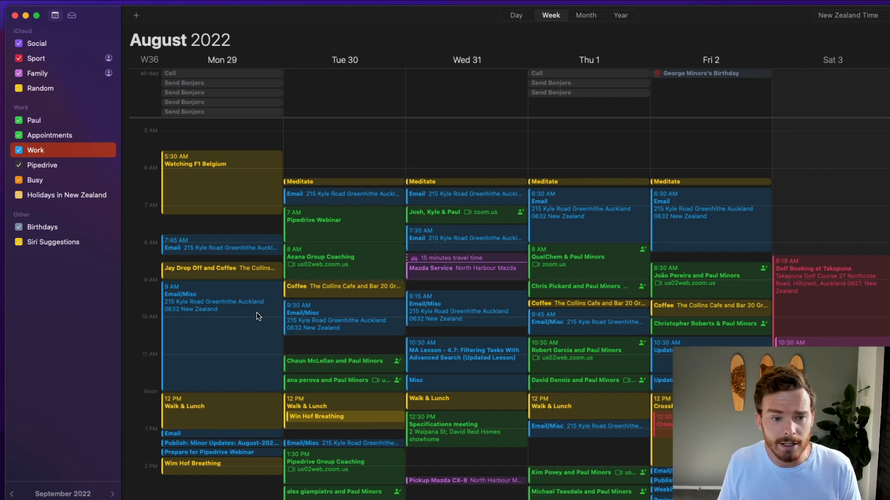
click(43, 165)
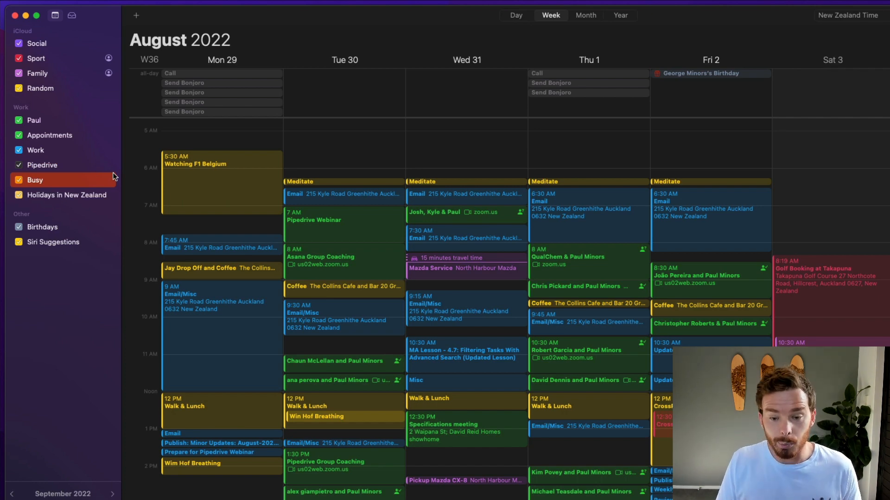
mouse_move(269, 180)
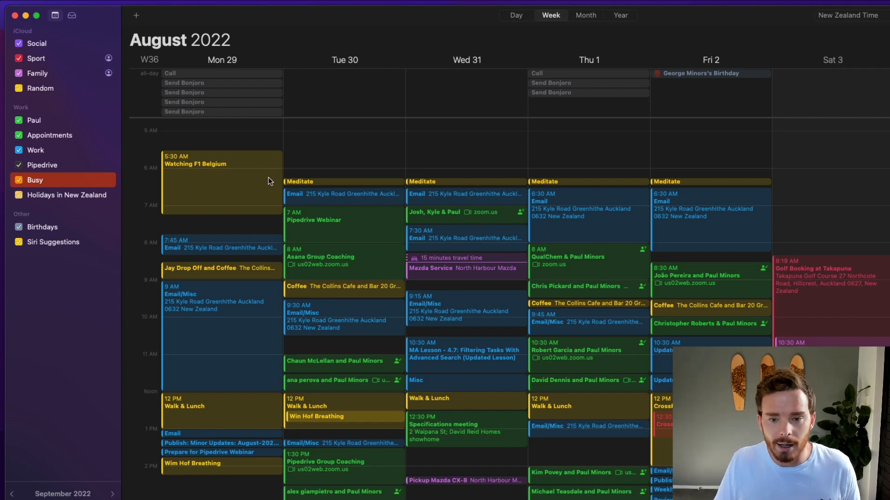
scroll(down, 3)
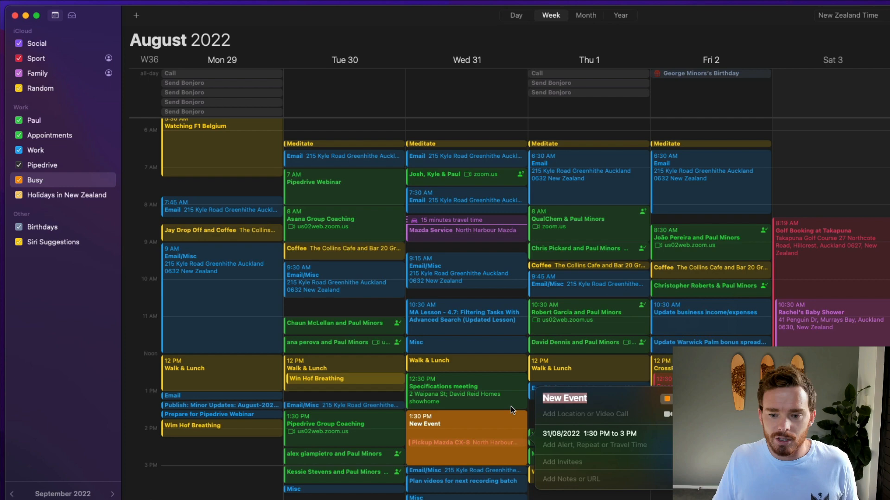
Dismiss and remove the New Event from Wednesday 31 August
click(485, 426)
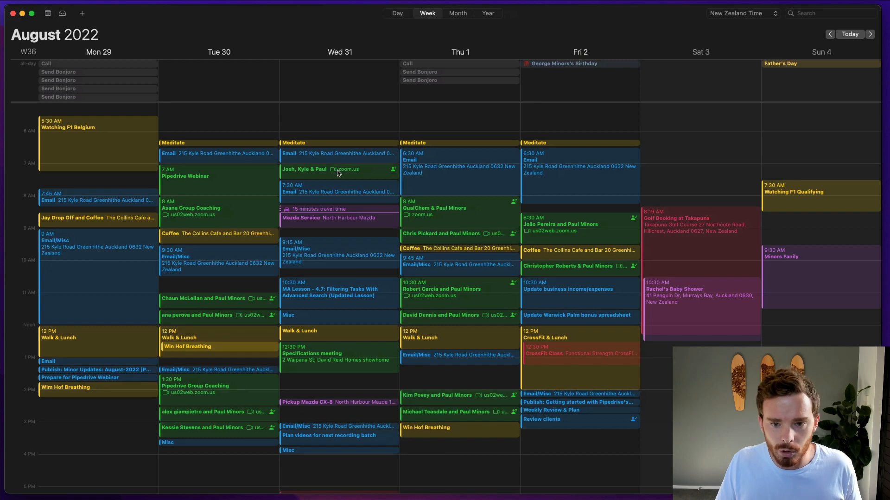
In Day view inspect Meditate, MA Lesson and Specifications meeting on 31 August, then return to the current week
click(397, 13)
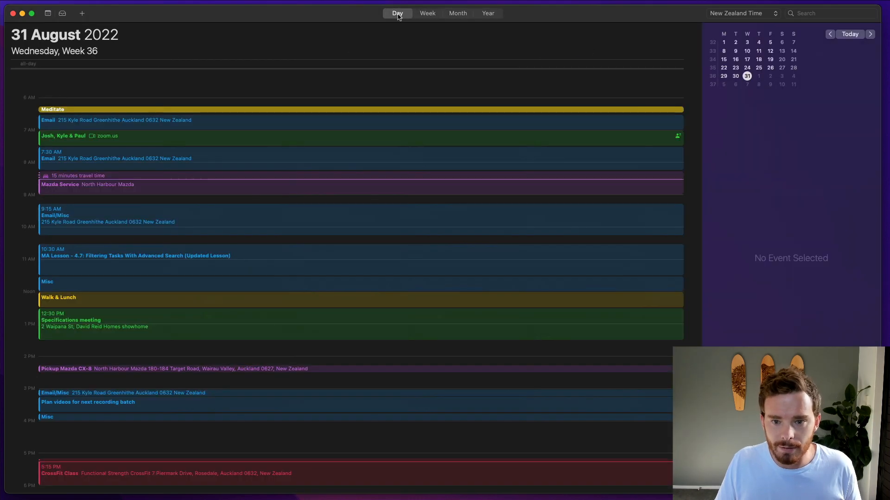
click(52, 110)
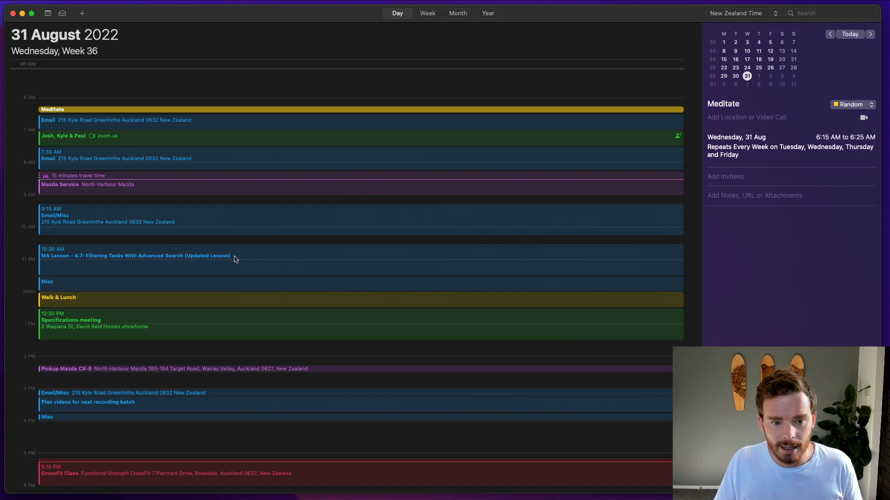
click(134, 256)
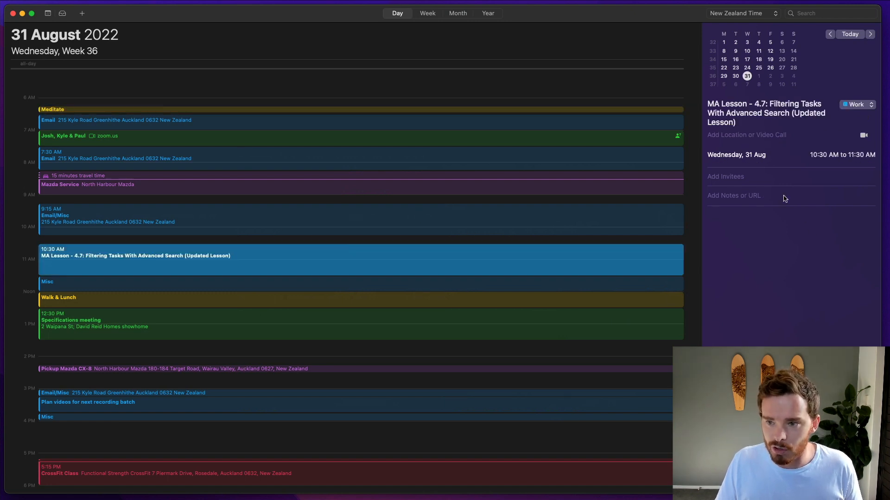
click(213, 330)
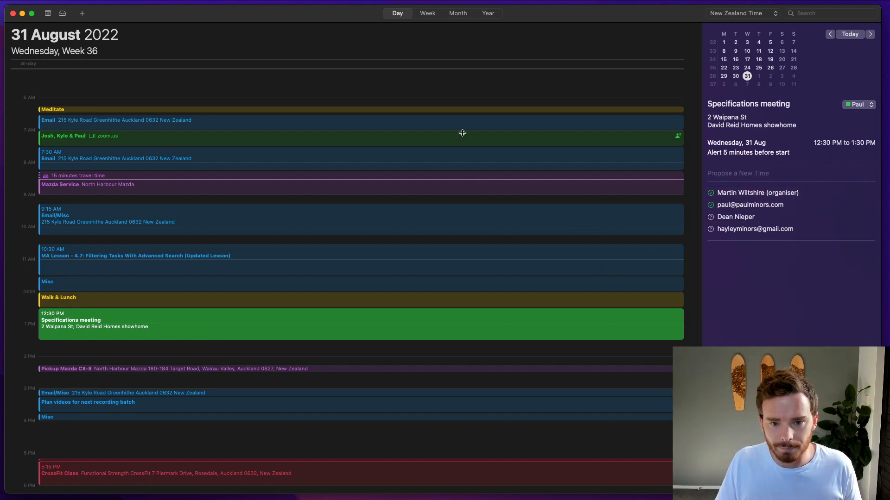
click(428, 13)
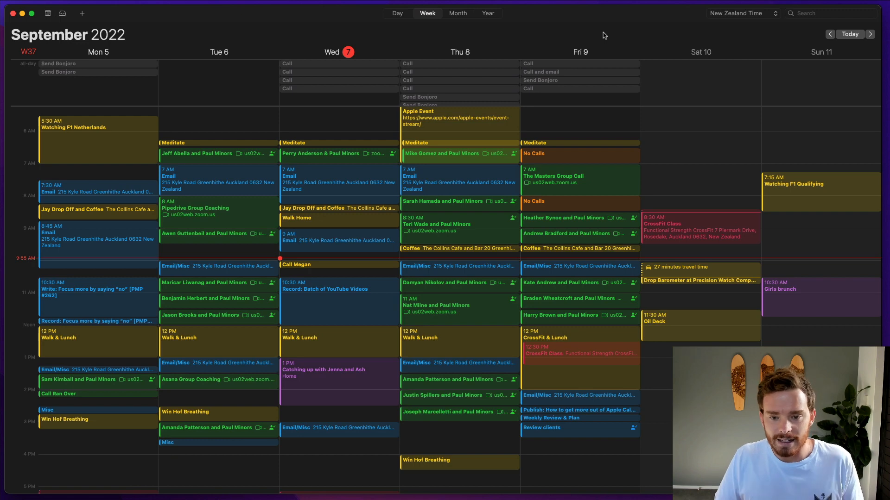
click(457, 13)
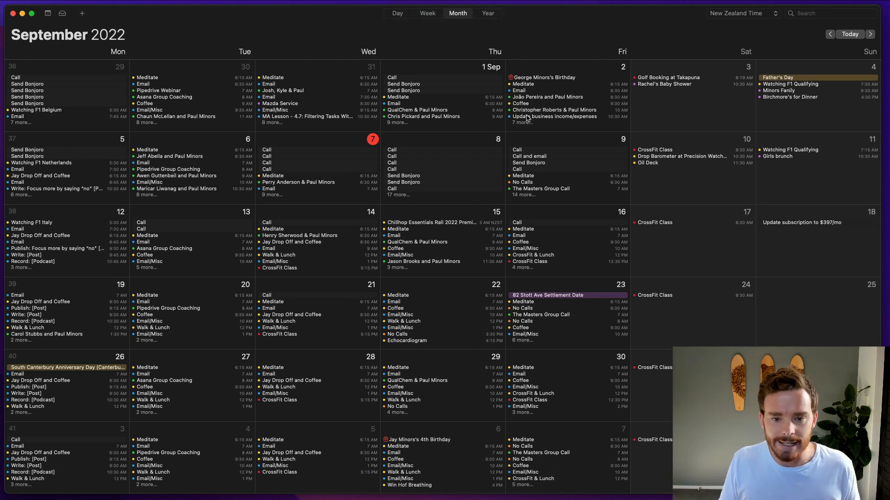
mouse_move(303, 183)
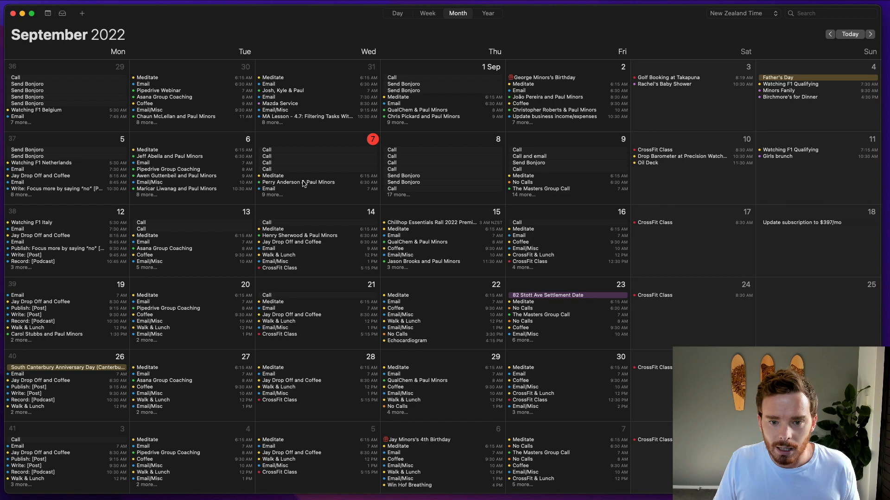
click(298, 182)
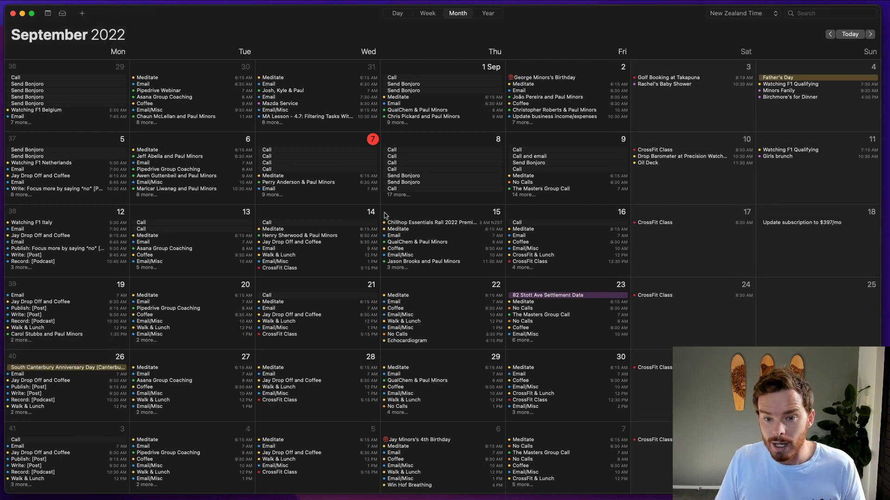
click(426, 13)
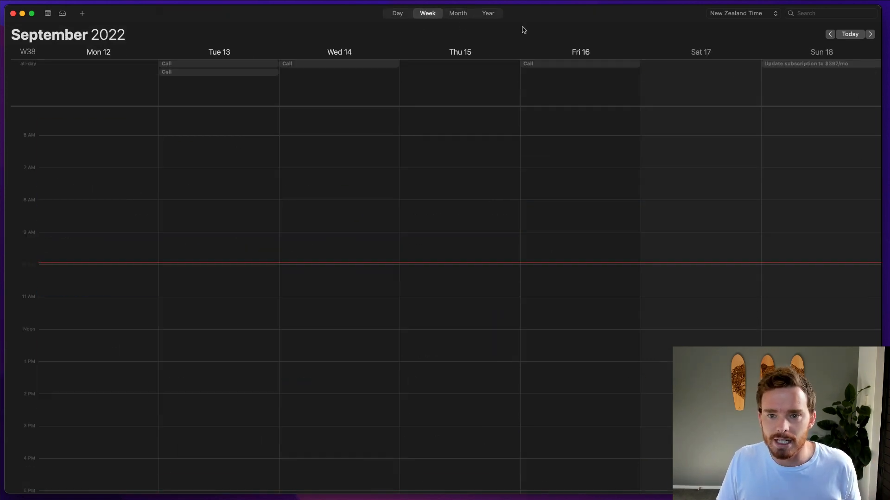
click(487, 13)
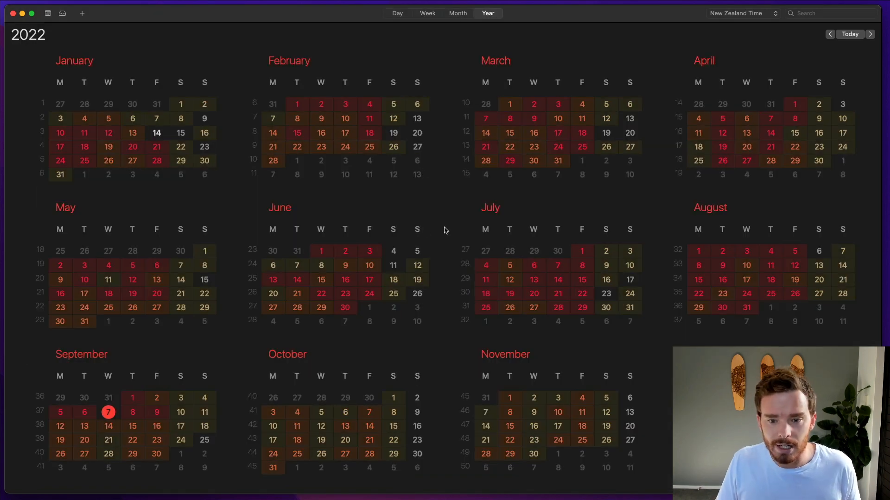
mouse_move(537, 319)
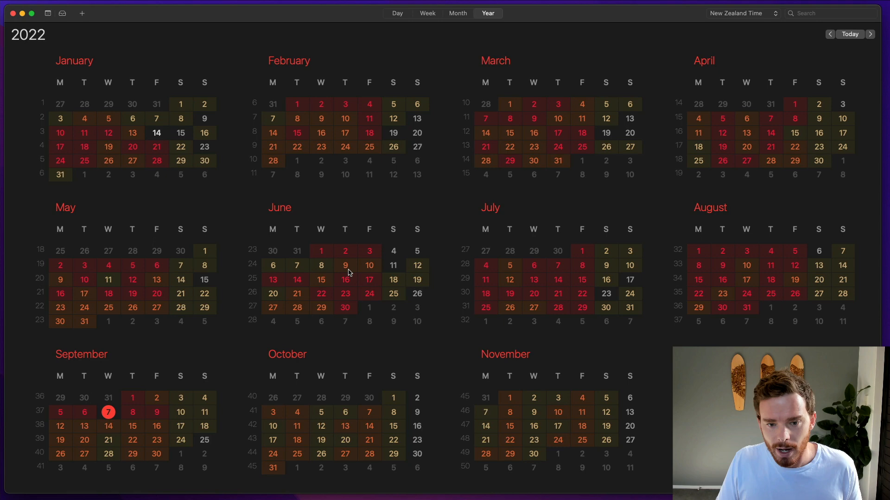
mouse_move(343, 295)
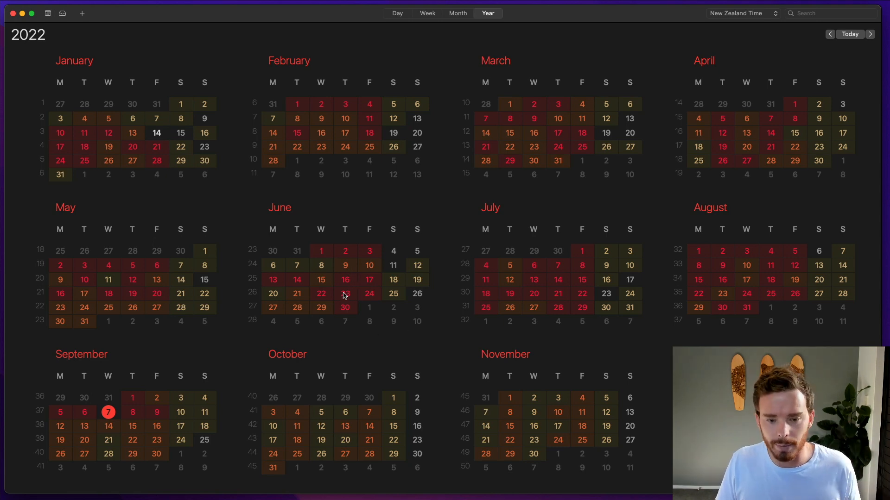
click(871, 34)
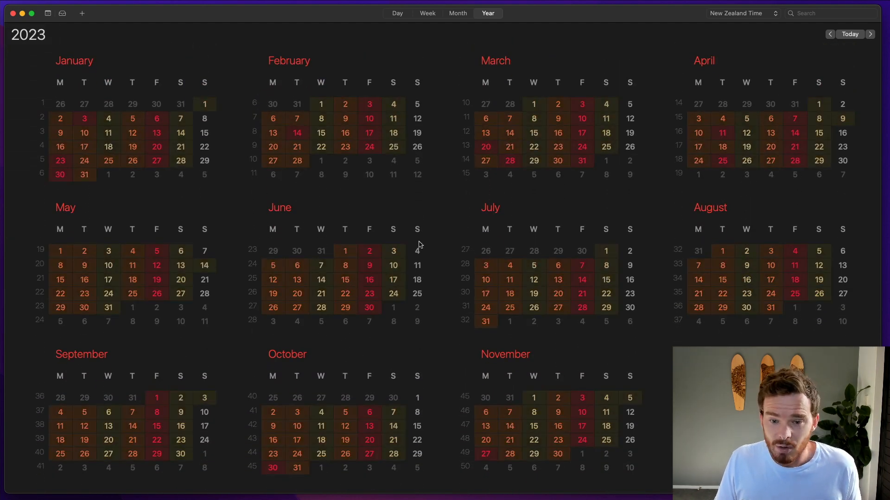
click(428, 13)
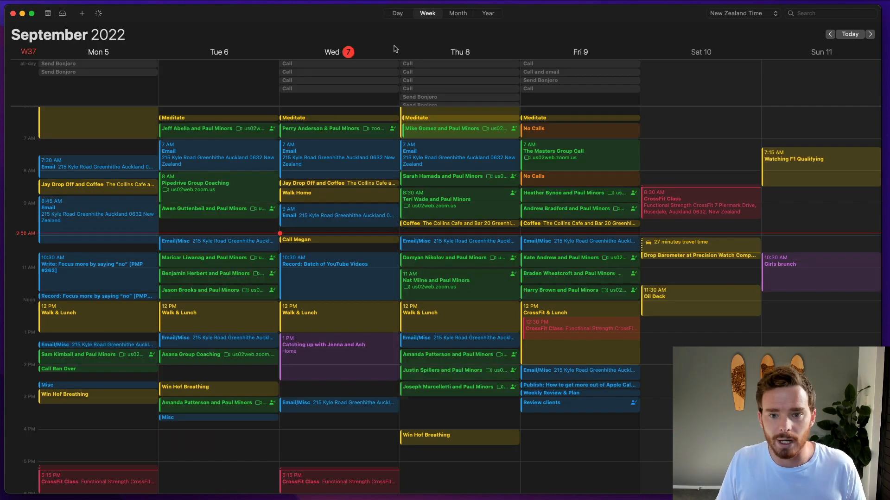
Quick-add a 'Dinner with John' event on Wednesday evening, then remove it
scroll(down, 3)
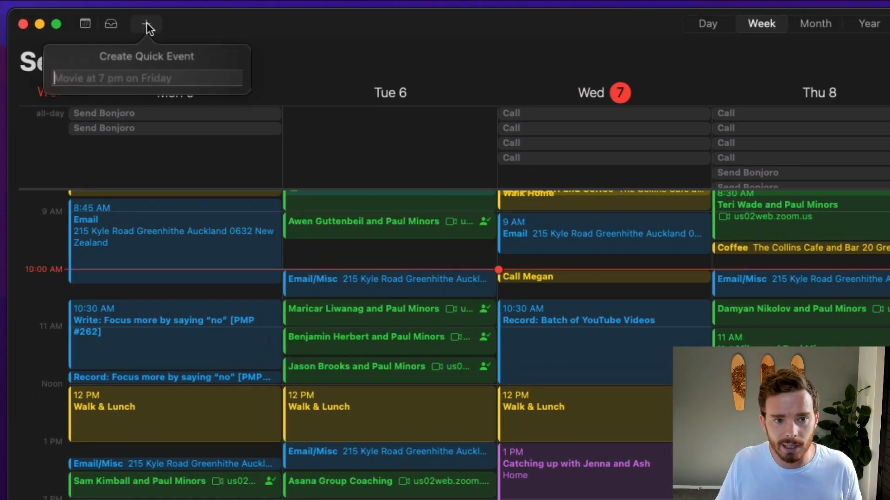
text(Dinner w)
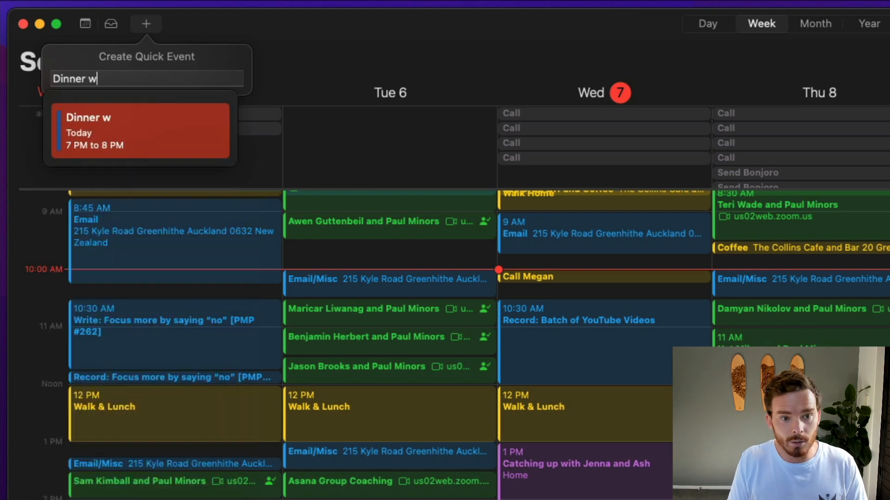
text(ith John)
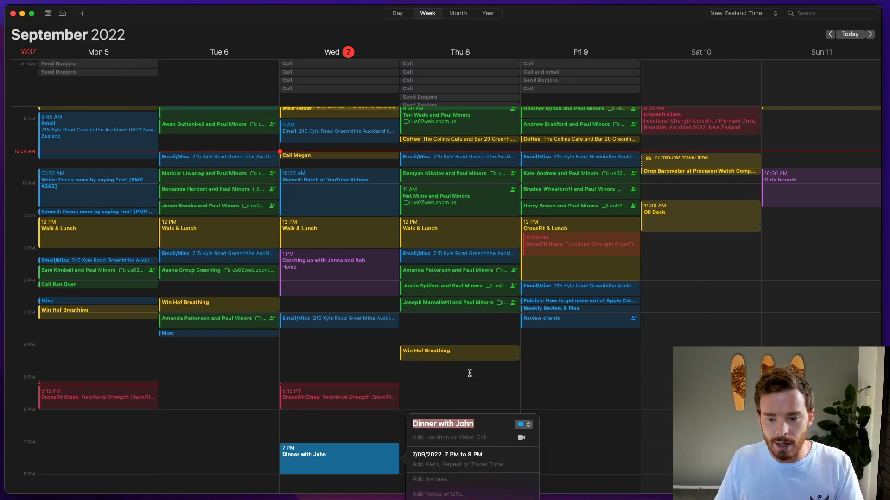
mouse_move(417, 411)
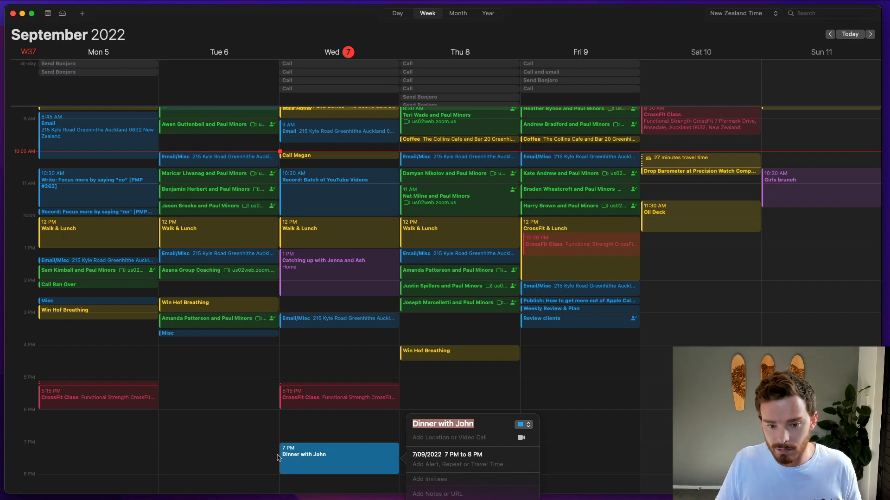
click(522, 425)
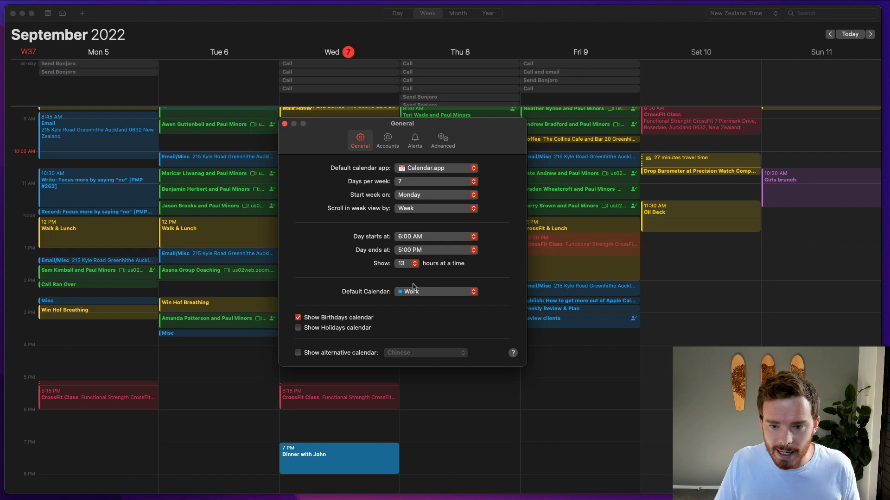
Keep Work as the default calendar in Preferences and discard the accidental new event
click(435, 291)
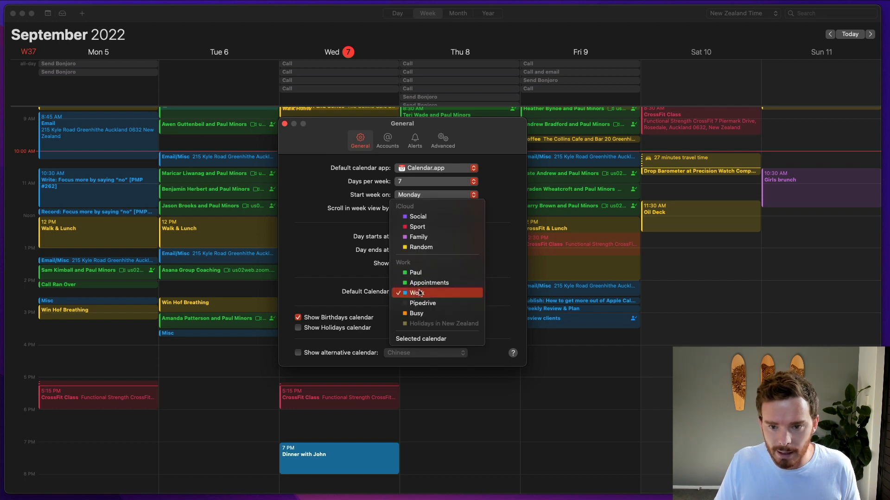
click(340, 430)
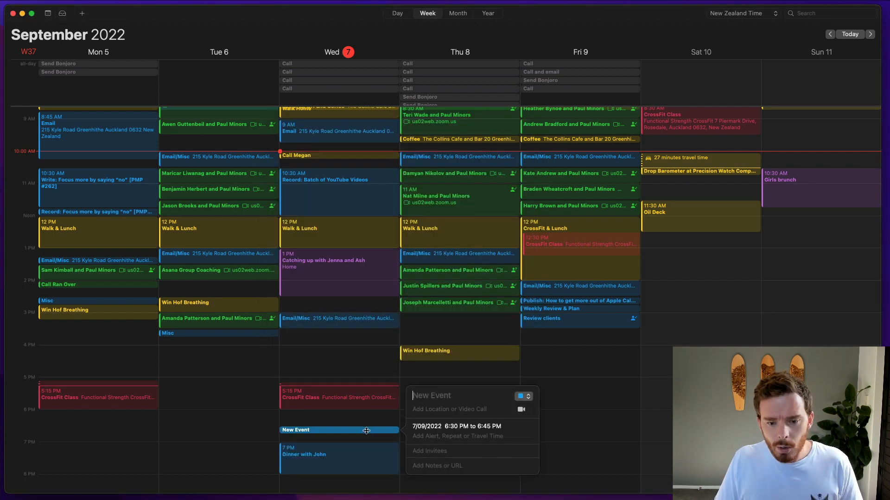
click(358, 462)
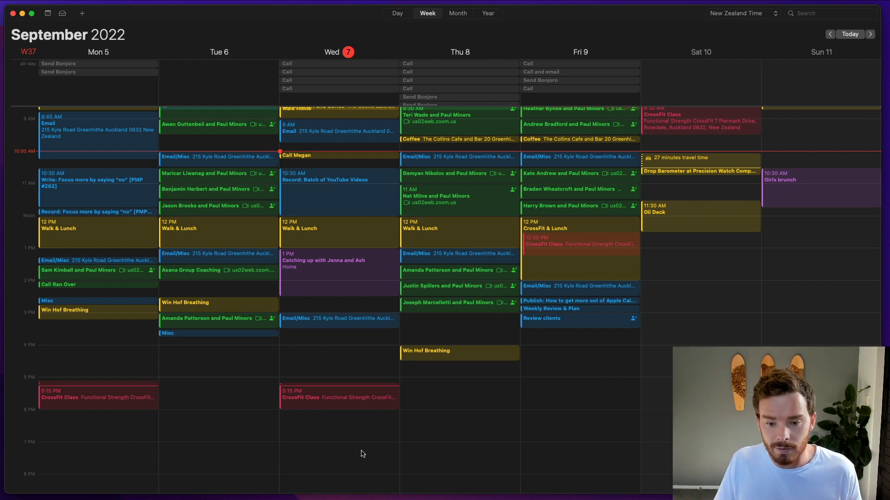
Create a 7–8:30 PM event on Wednesday 7 September titled 'Dinner with John'
scroll(down, 3)
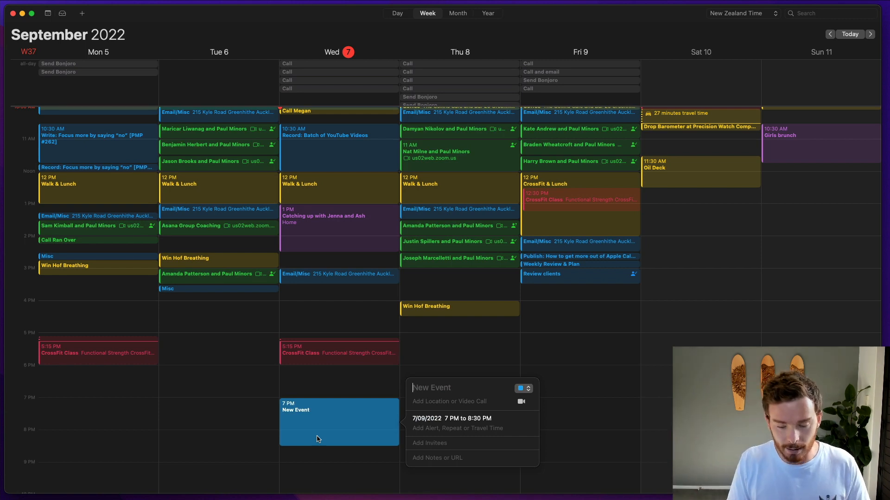
text(Dinner with)
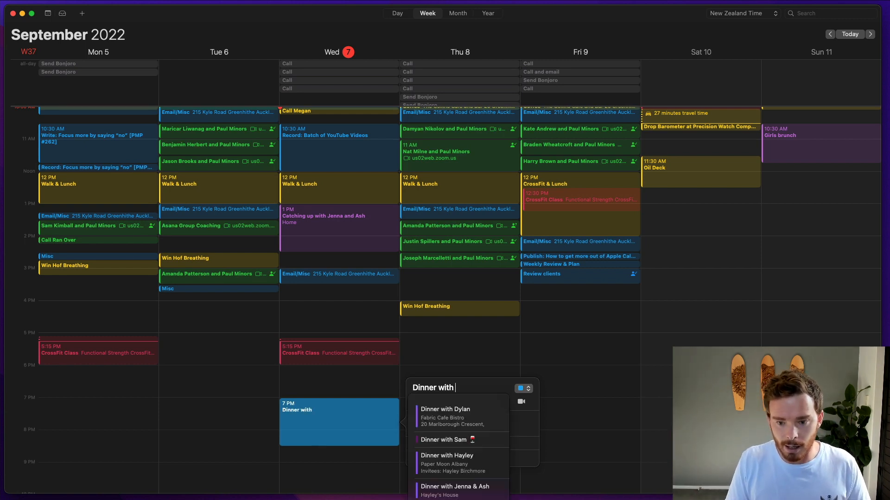
text(John)
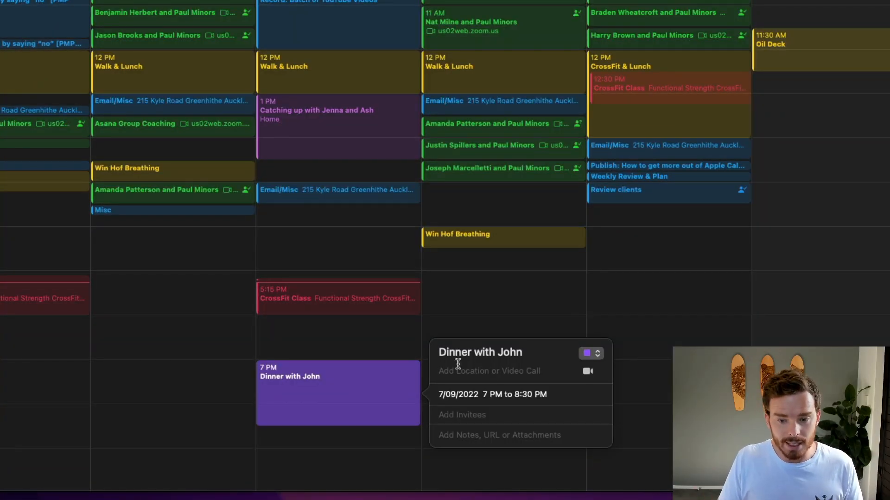
Set the dinner's location to Fabric Cafe Bistro, Hobsonville, with a time-to-leave alert
text(fabric)
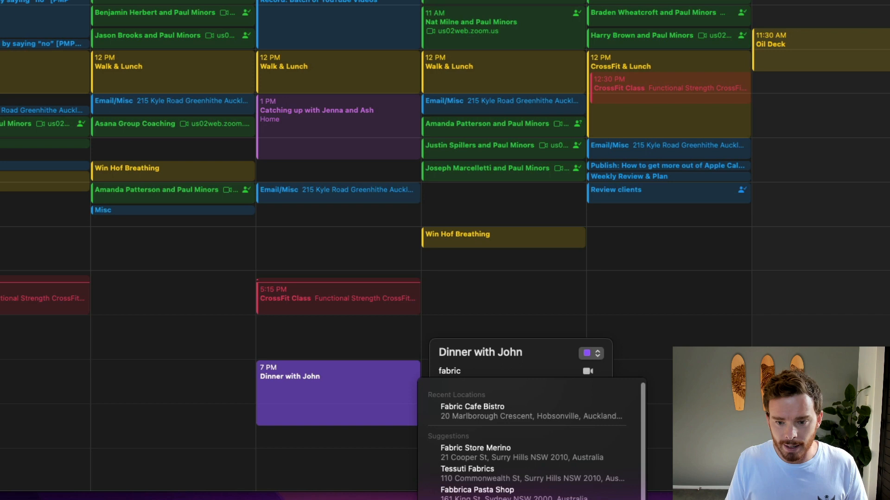
mouse_move(508, 414)
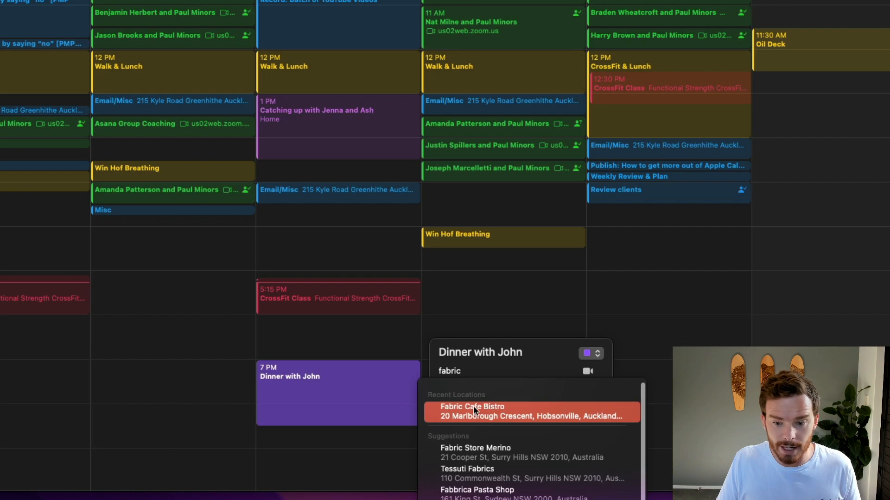
click(472, 411)
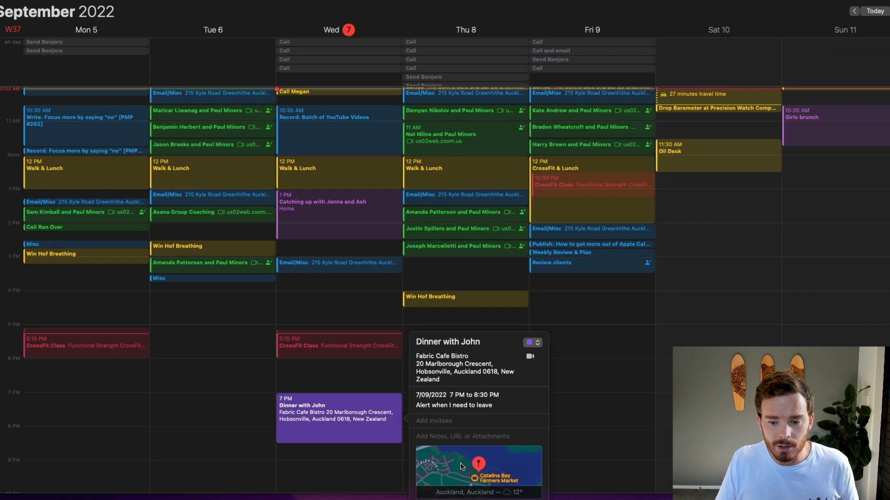
click(472, 470)
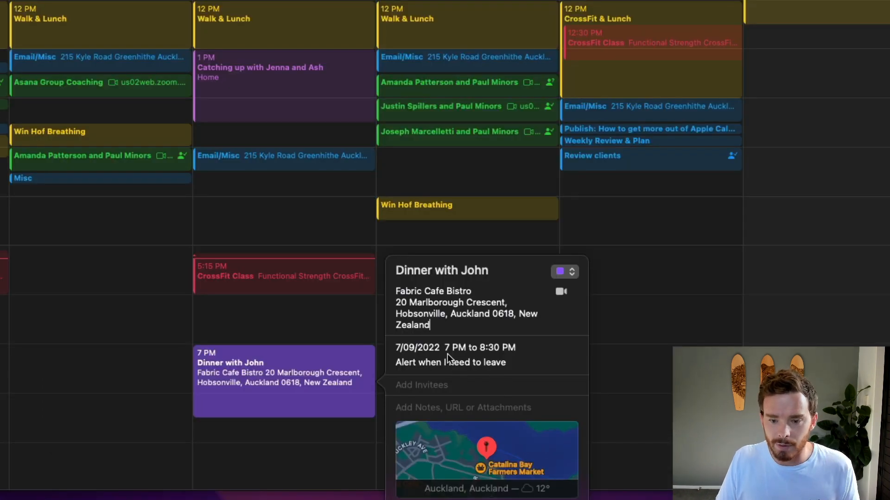
click(436, 347)
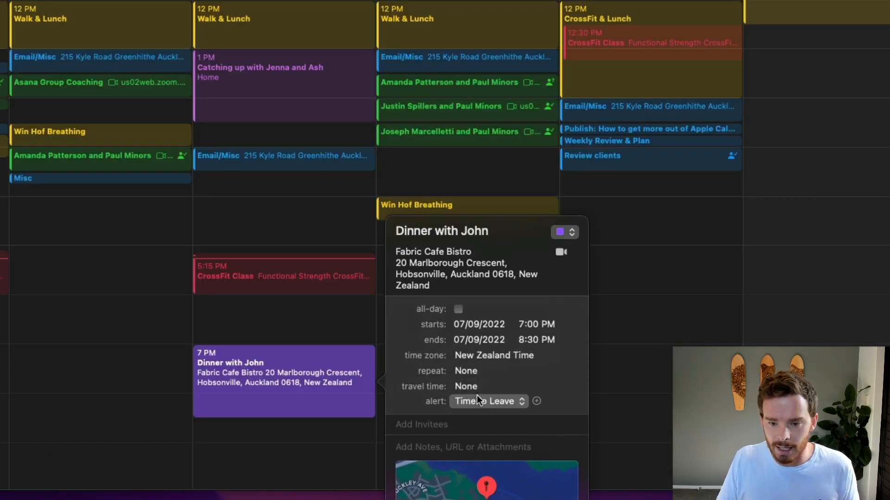
Review Dinner with John's alert options, keeping Time to Leave as the chosen alert
click(487, 401)
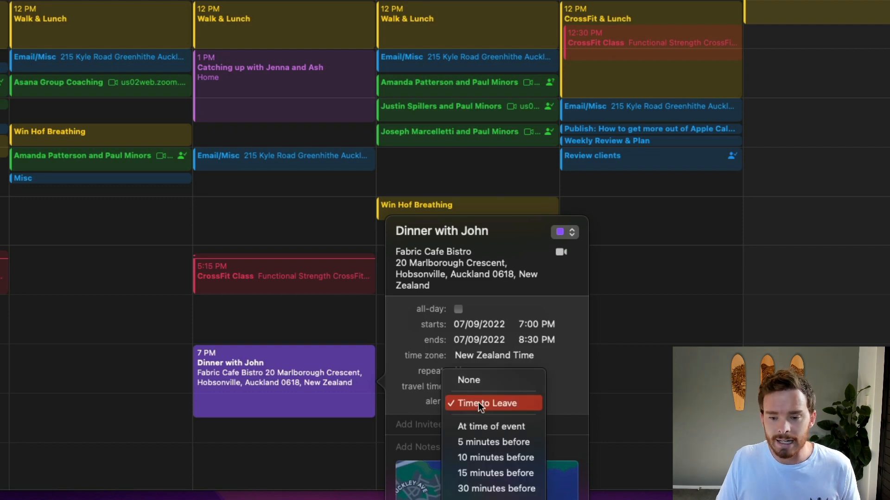
mouse_move(427, 274)
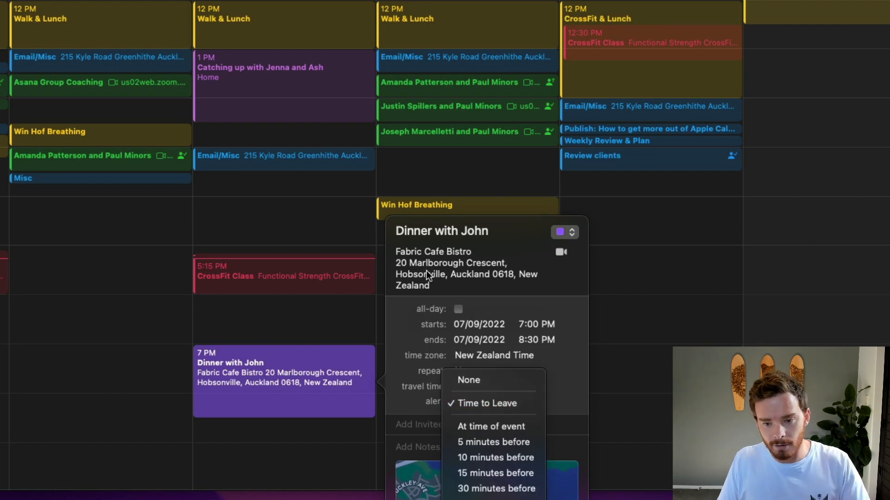
mouse_move(471, 430)
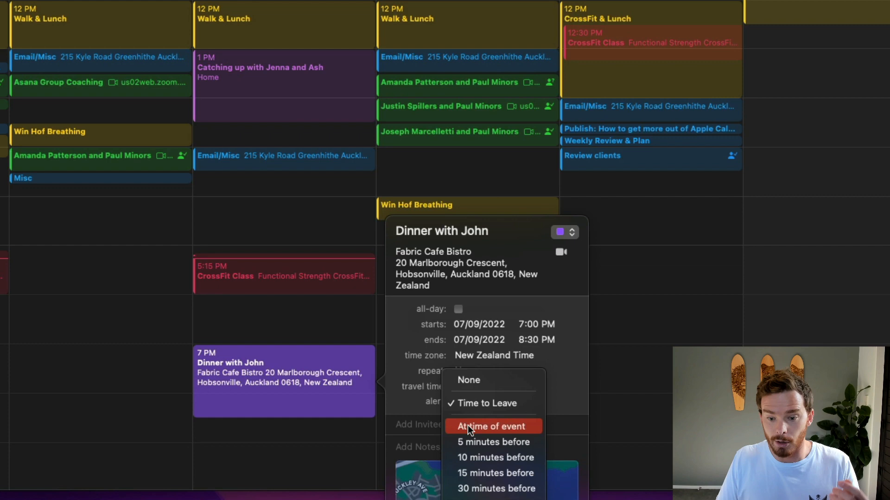
mouse_move(413, 408)
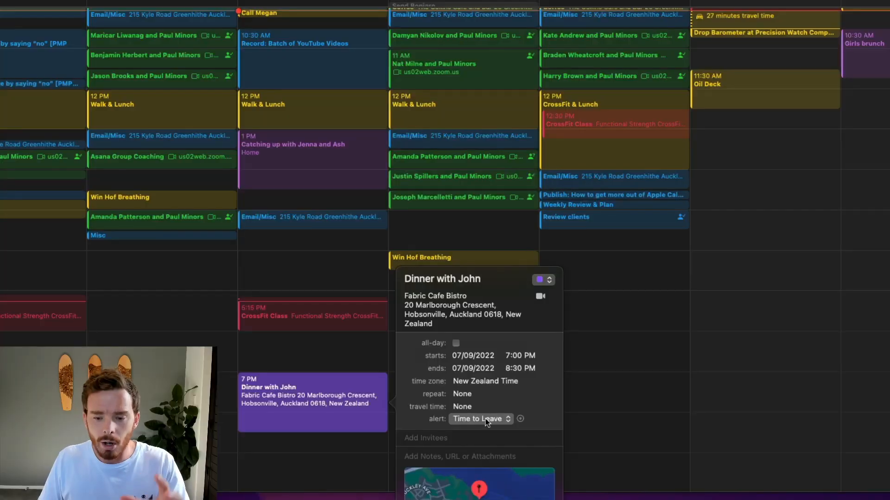
click(480, 418)
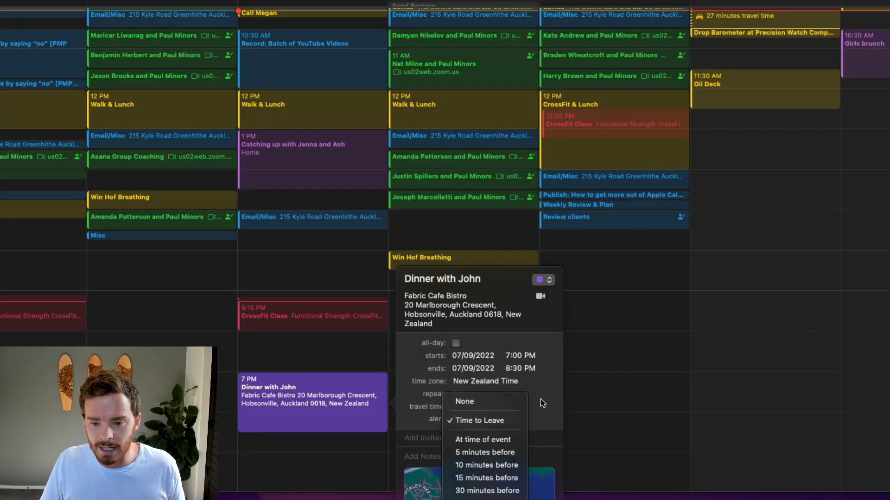
View the dinner's travel time estimates, including the 13-minute drive from CrossFit, leaving None chosen
click(462, 409)
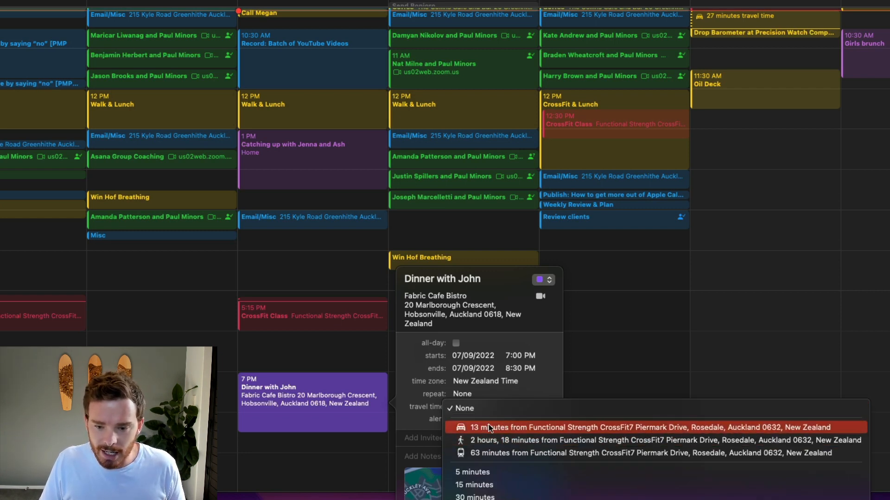
mouse_move(506, 430)
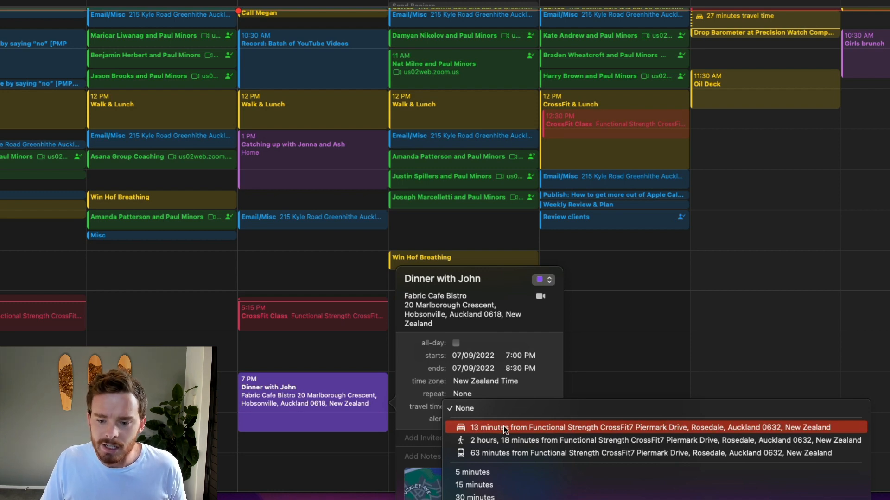
mouse_move(610, 429)
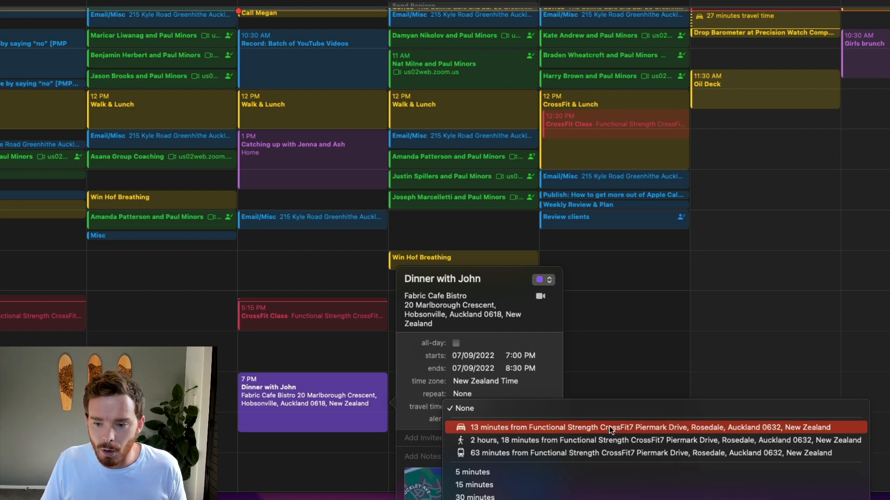
mouse_move(591, 432)
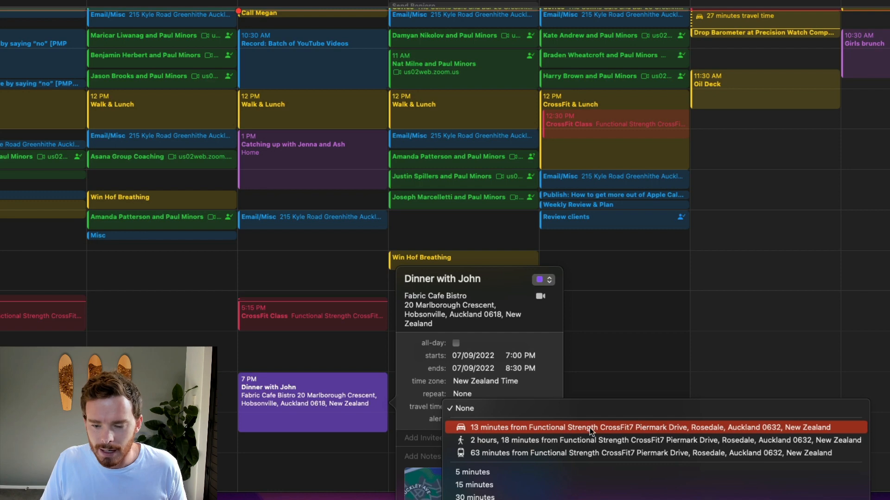
mouse_move(419, 425)
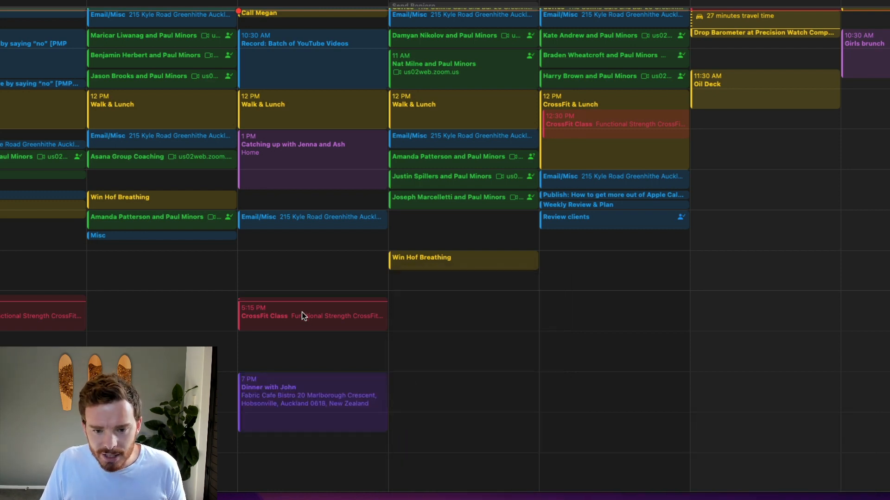
Check the CrossFit Class event, then show Dinner with John's full details and its travel time choices
click(302, 316)
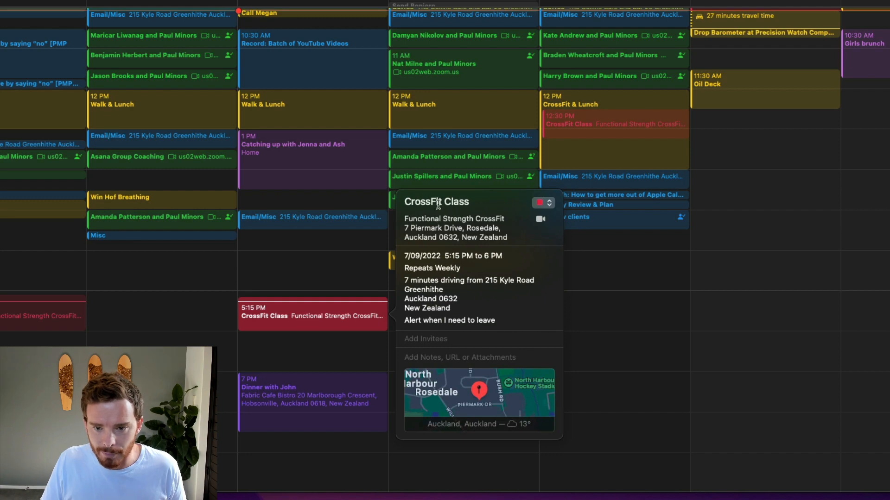
click(332, 343)
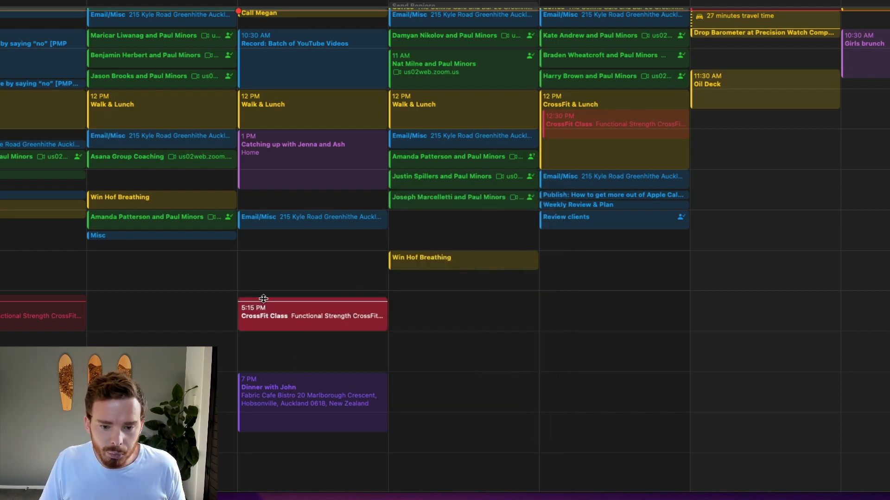
click(311, 394)
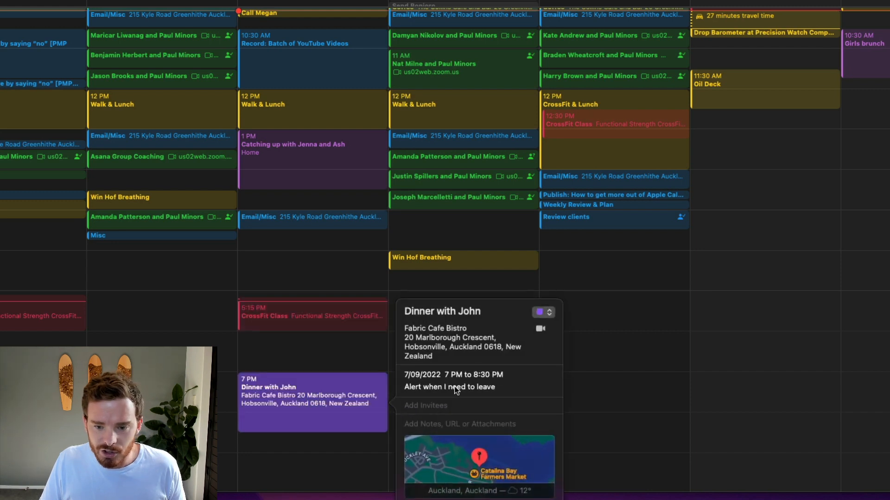
click(456, 374)
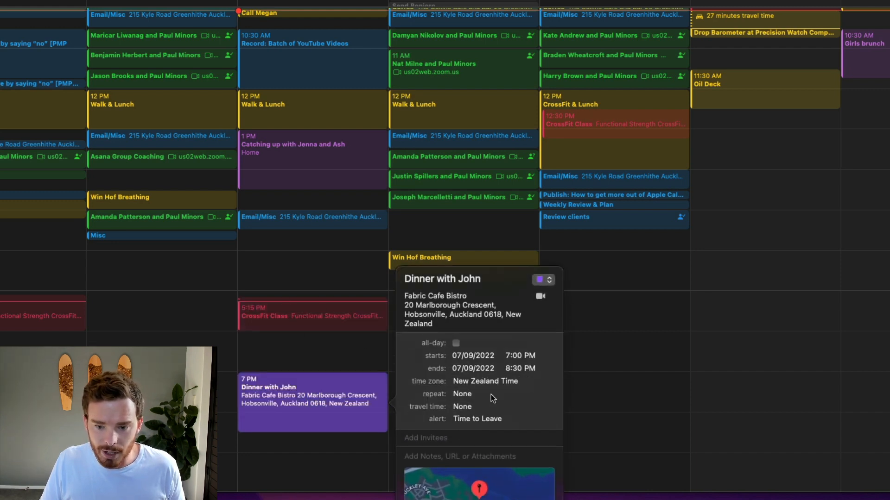
click(462, 407)
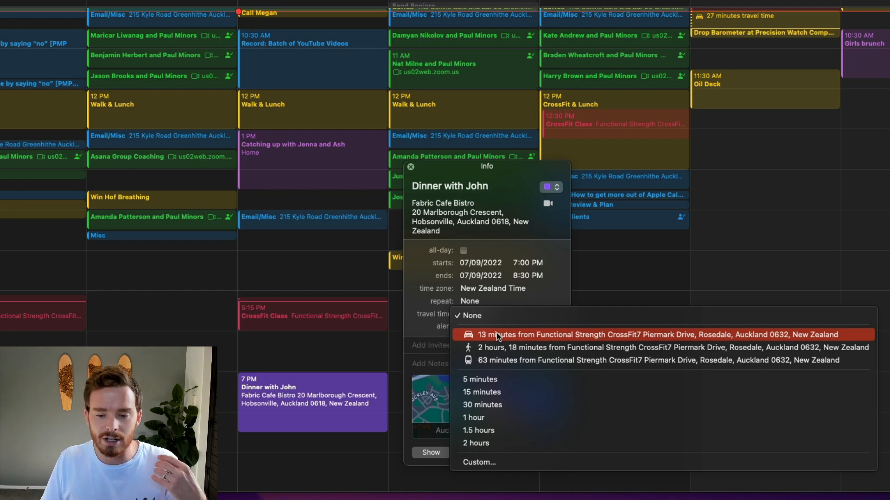
mouse_move(483, 463)
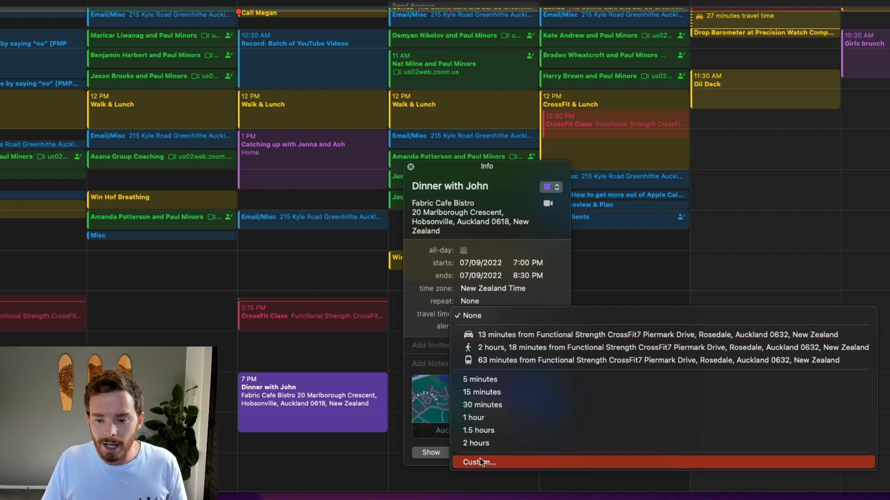
Give Dinner with John a custom travel time of 15 minutes and apply the change
click(479, 462)
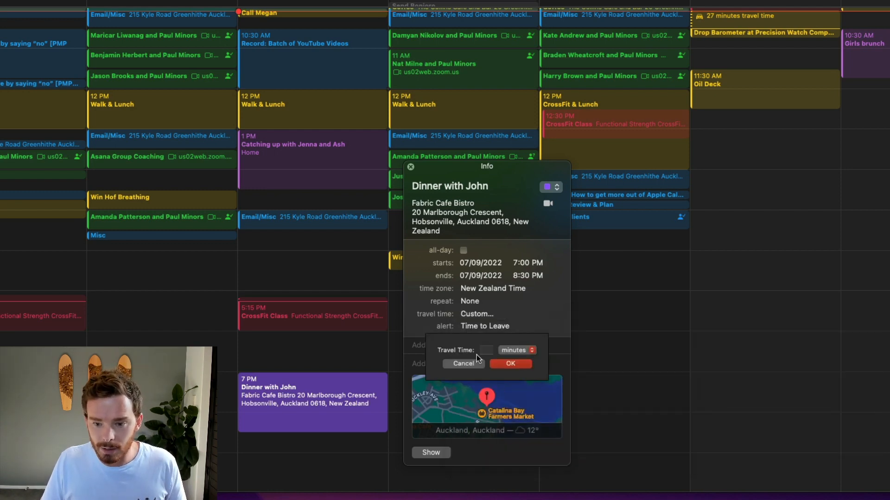
click(485, 350)
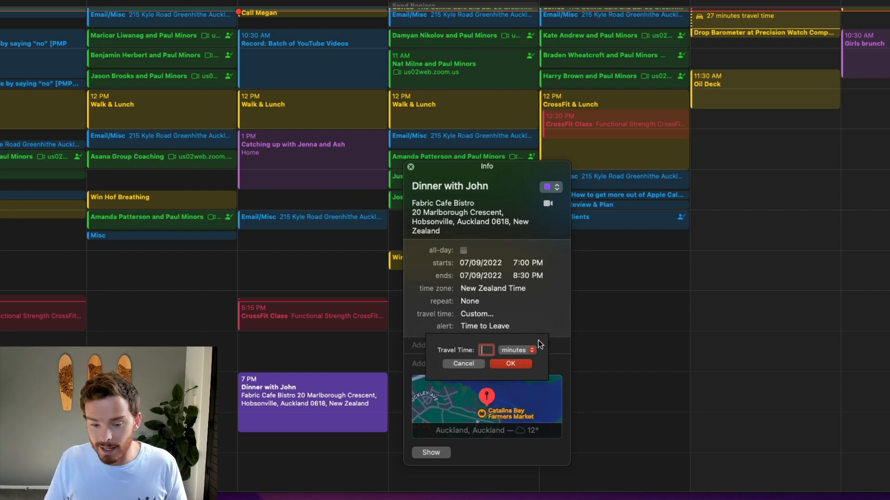
text(15)
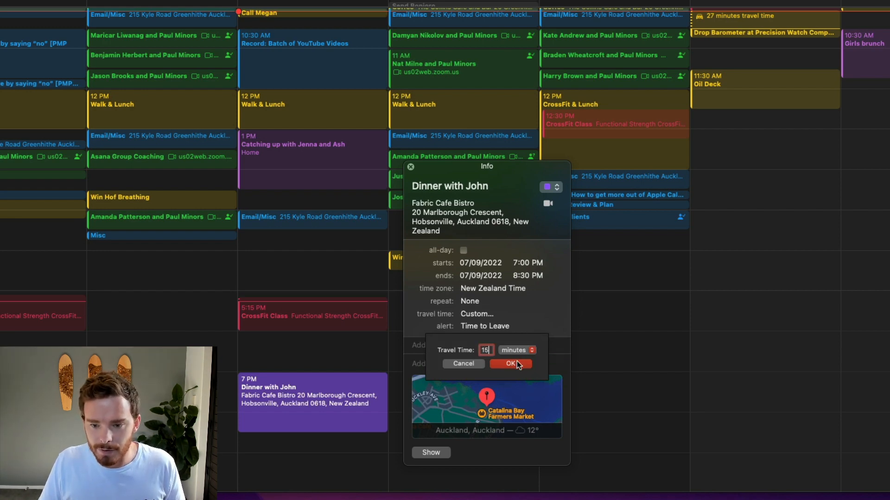
click(510, 363)
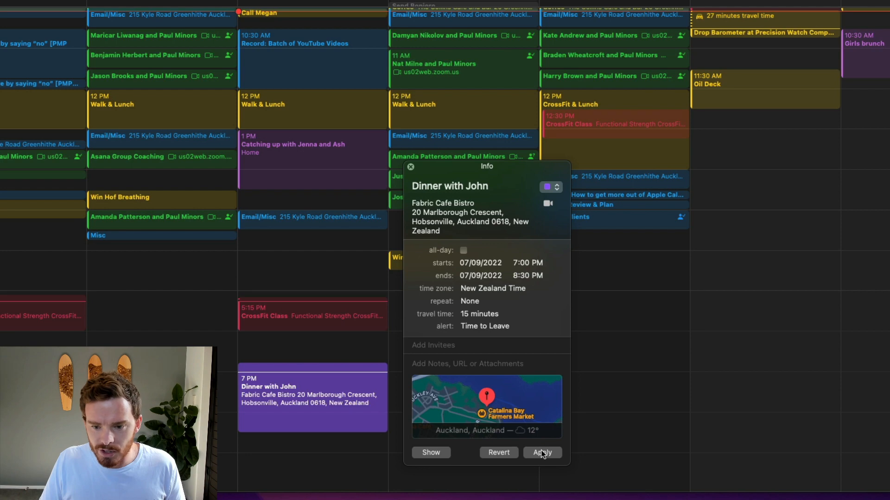
click(542, 452)
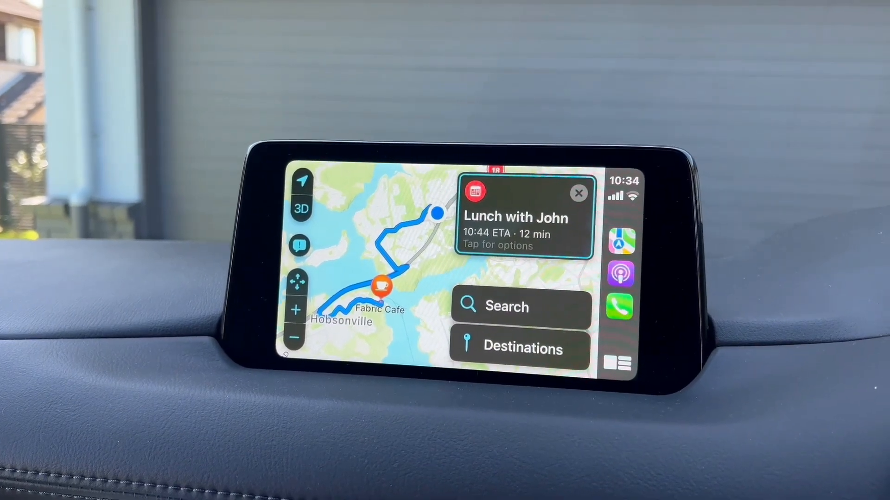
Tap the Lunch with John calendar notification on the CarPlay Maps route screen
click(522, 228)
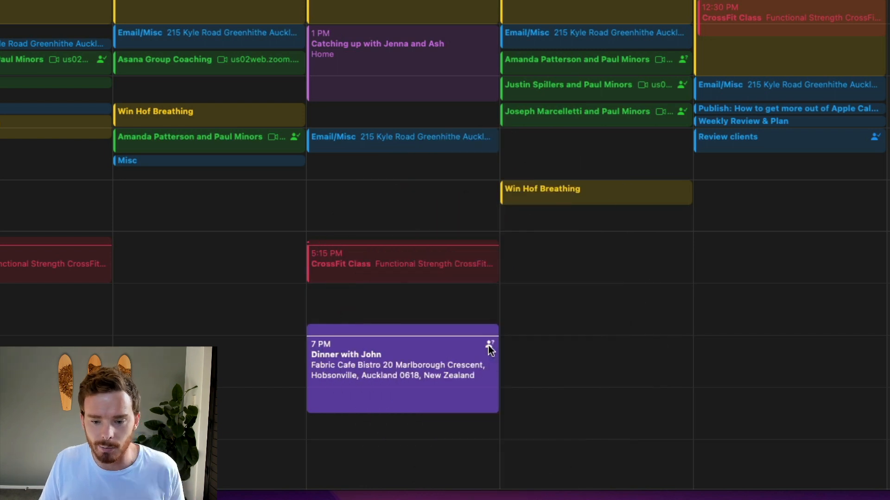
click(402, 371)
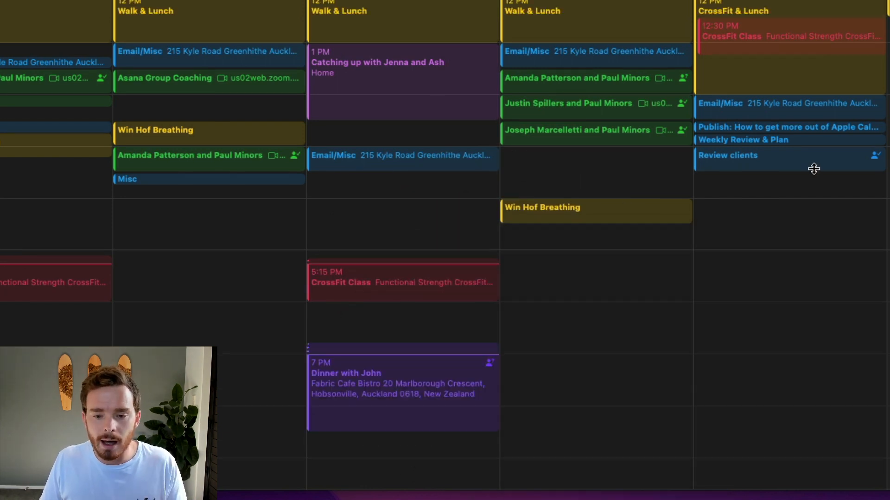
mouse_move(801, 168)
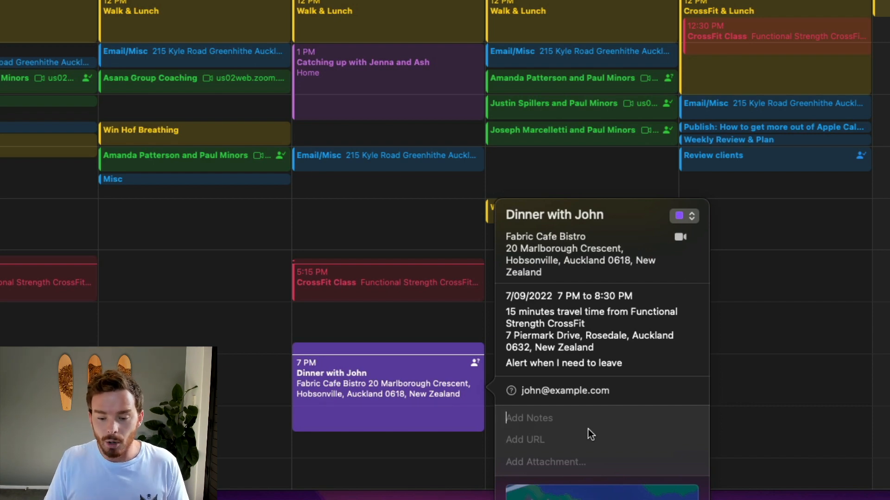
mouse_move(632, 430)
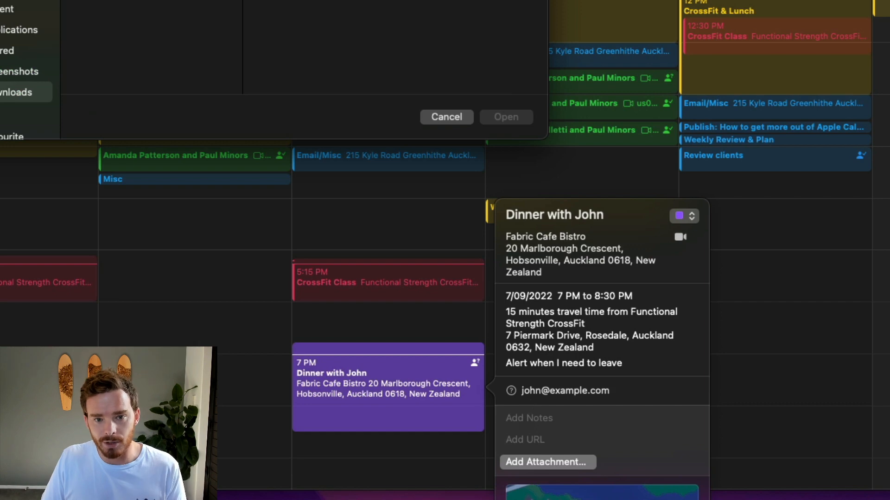
click(446, 117)
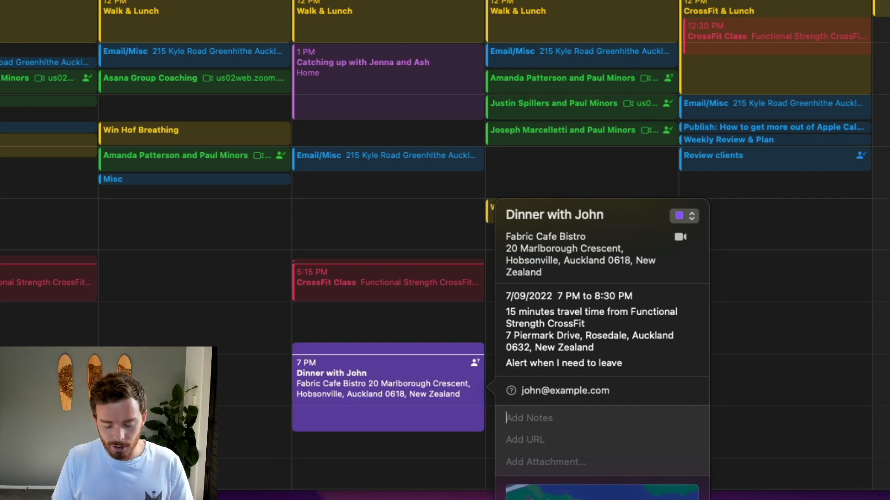
text(Meeting)
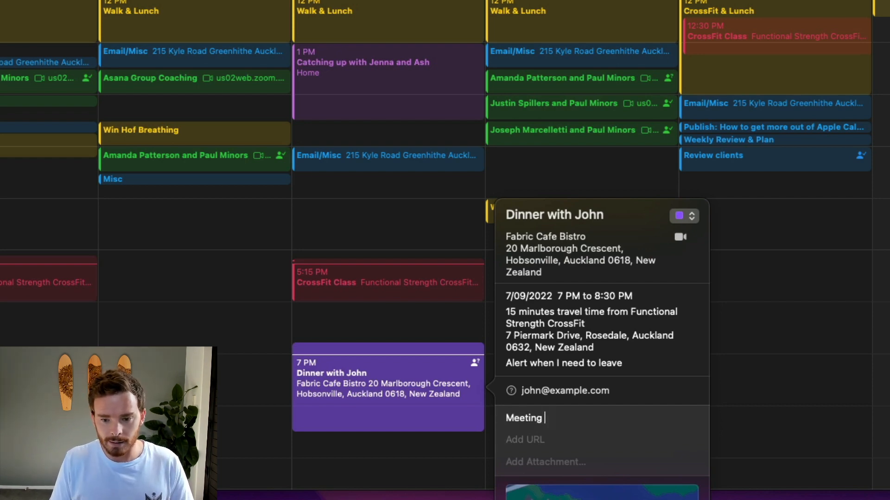
text(agenda goes here.)
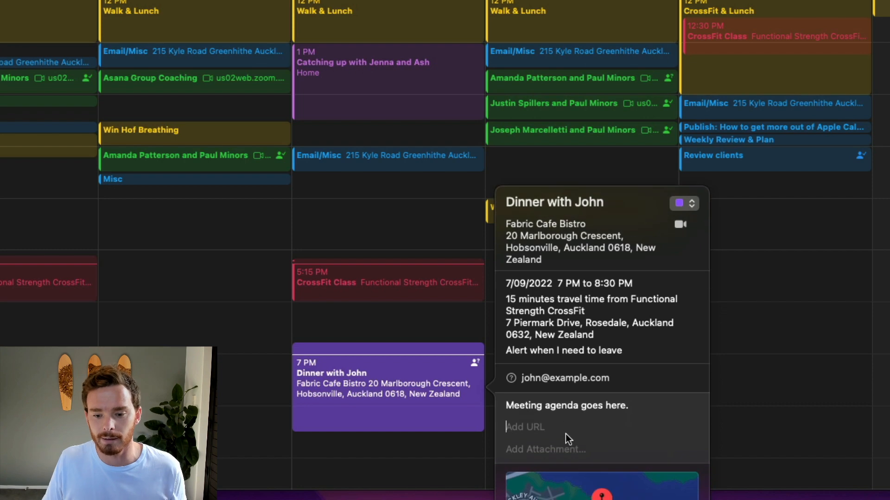
text(https://paulminors.com)
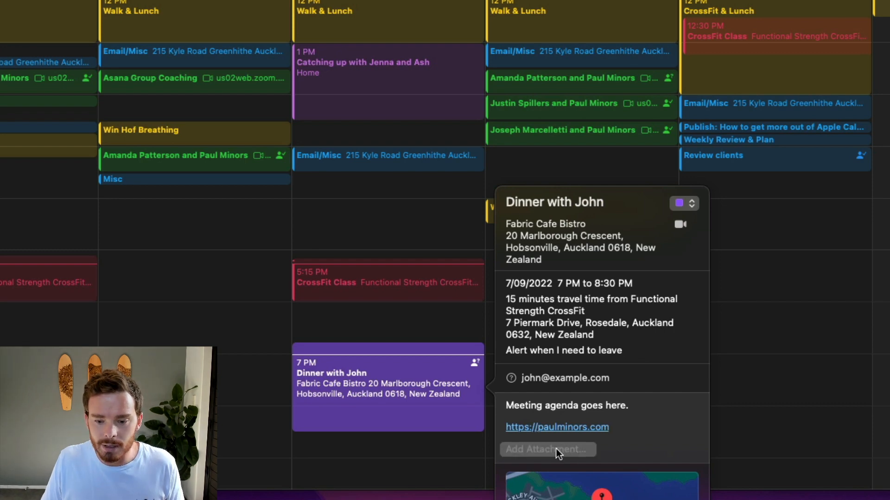
Attach the JPEG photo Paul Minors - 1.jpg to the Dinner with John event
click(547, 449)
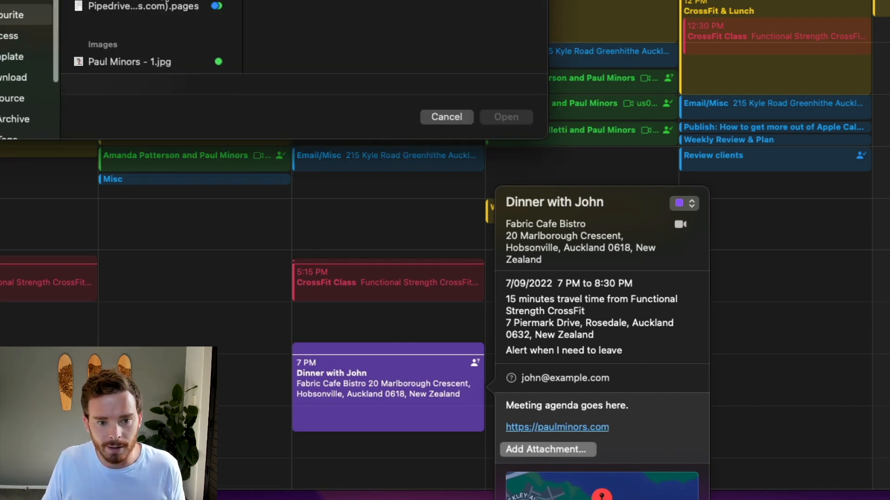
click(127, 61)
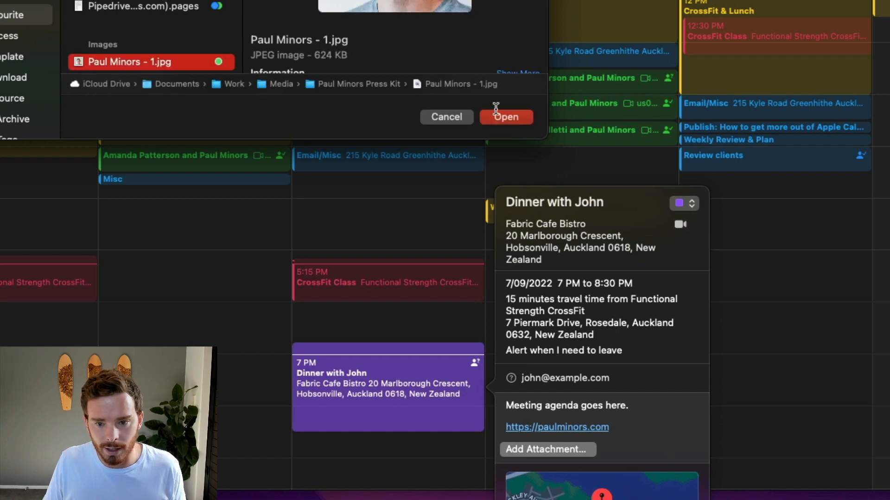
click(506, 116)
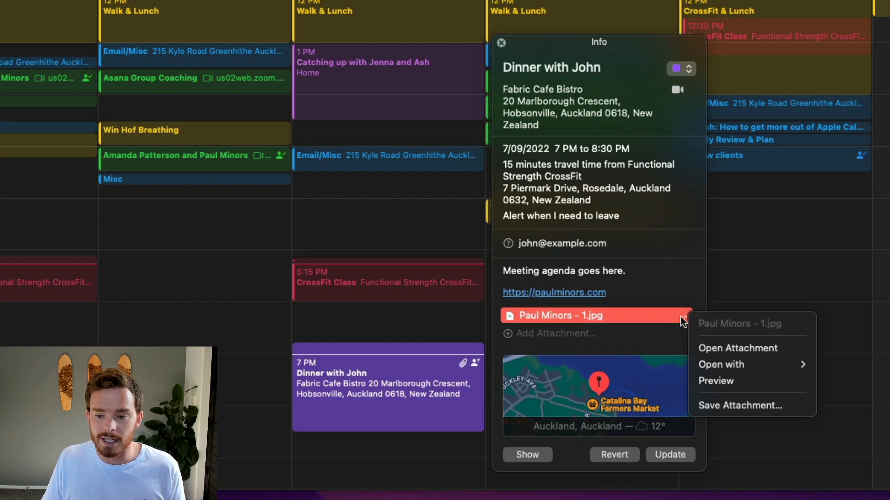
mouse_move(714, 353)
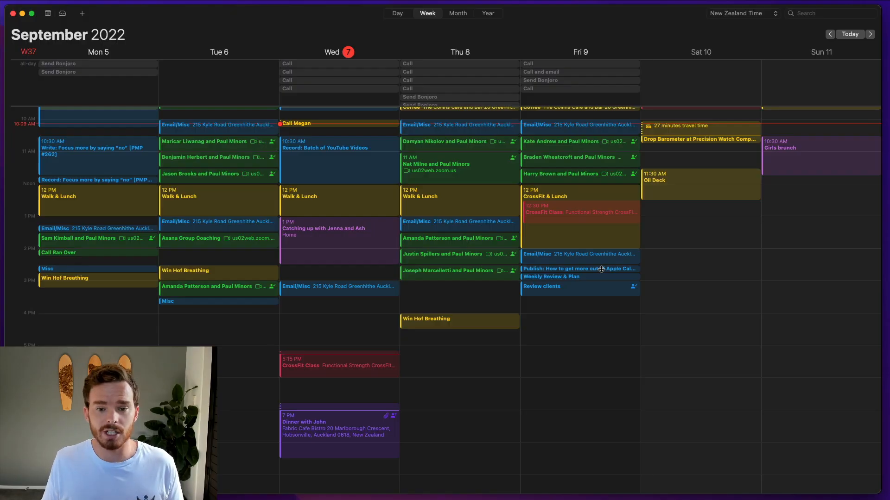
mouse_move(665, 28)
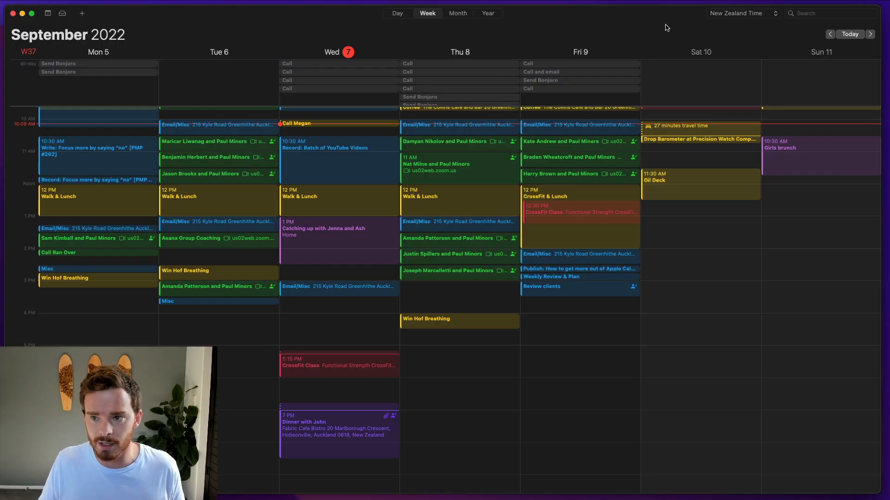
click(742, 13)
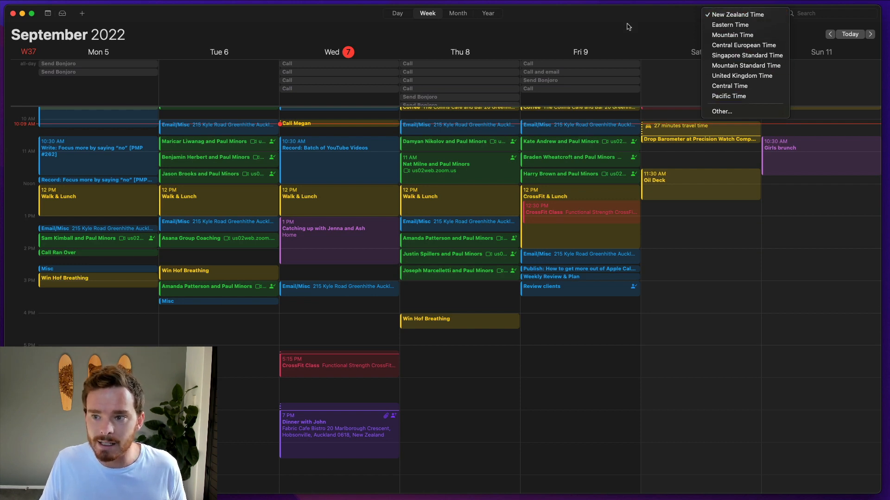
click(737, 15)
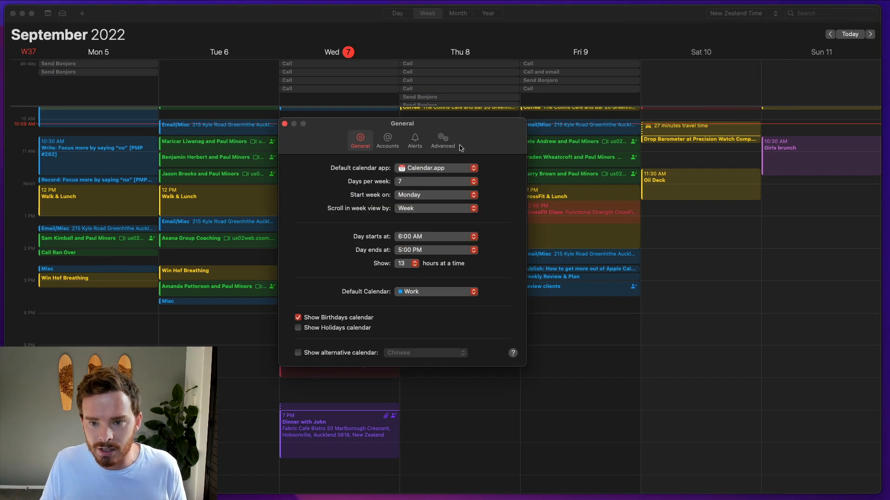
click(442, 139)
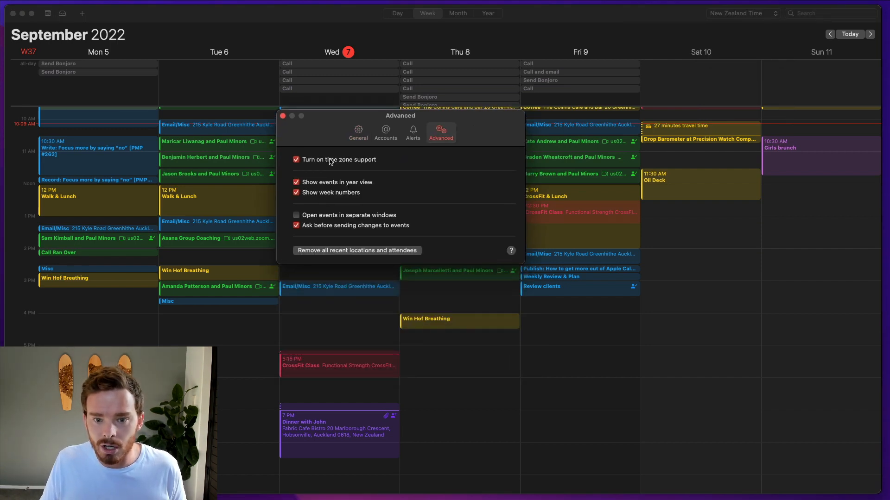
click(284, 115)
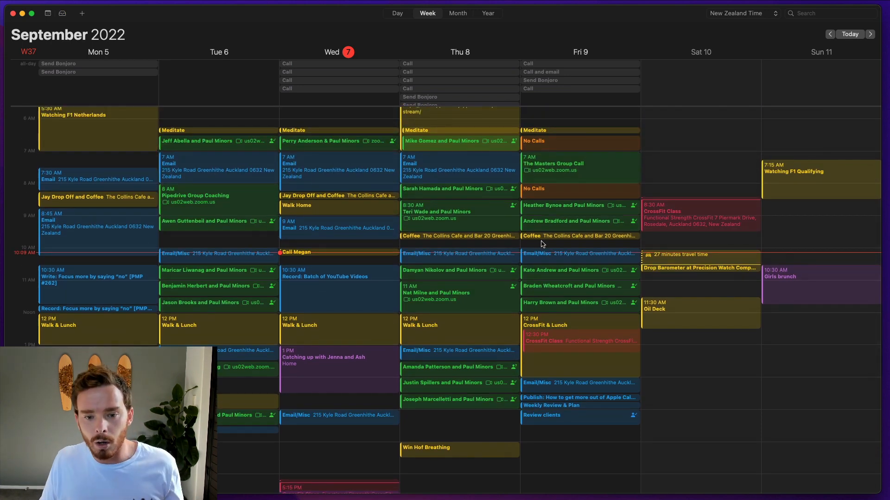
click(738, 13)
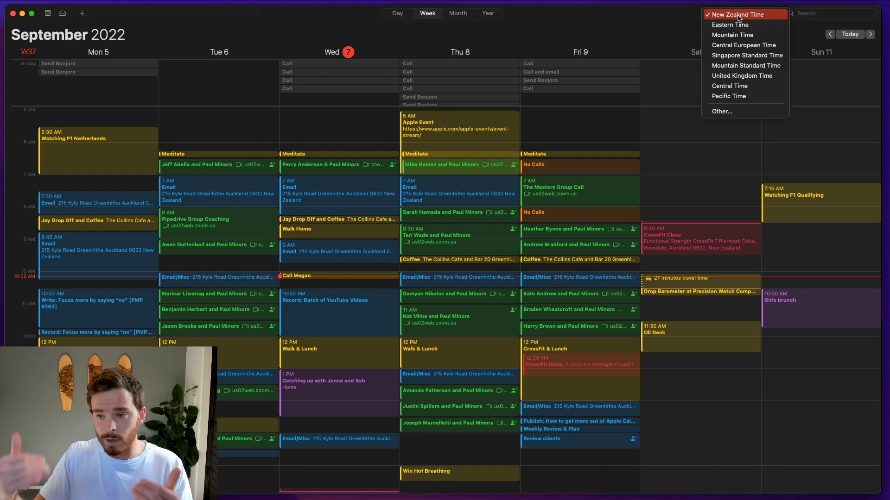
click(730, 24)
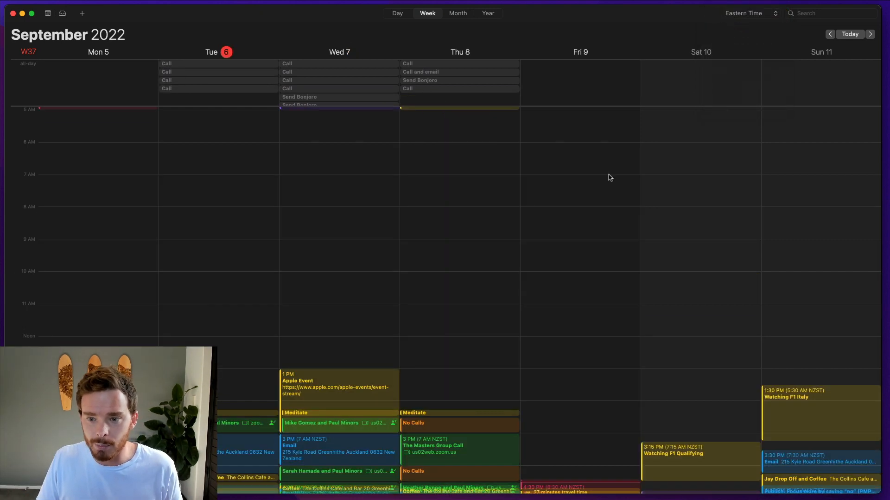
scroll(down, 3)
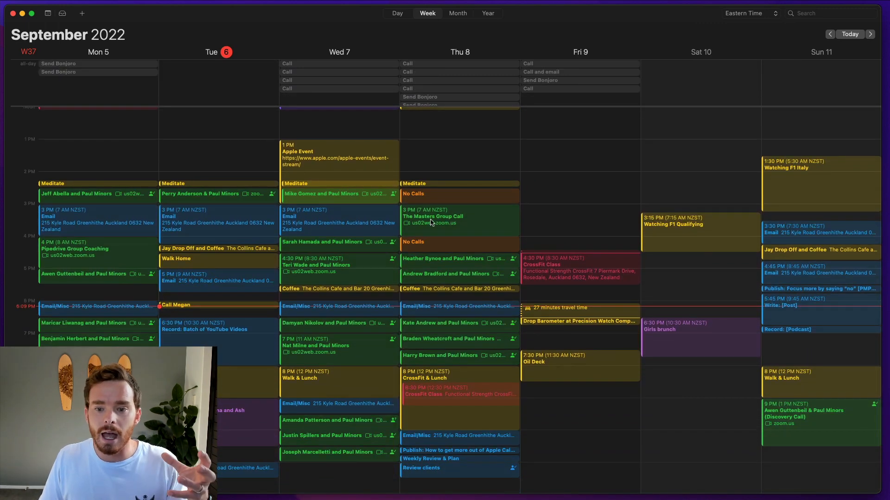
click(750, 13)
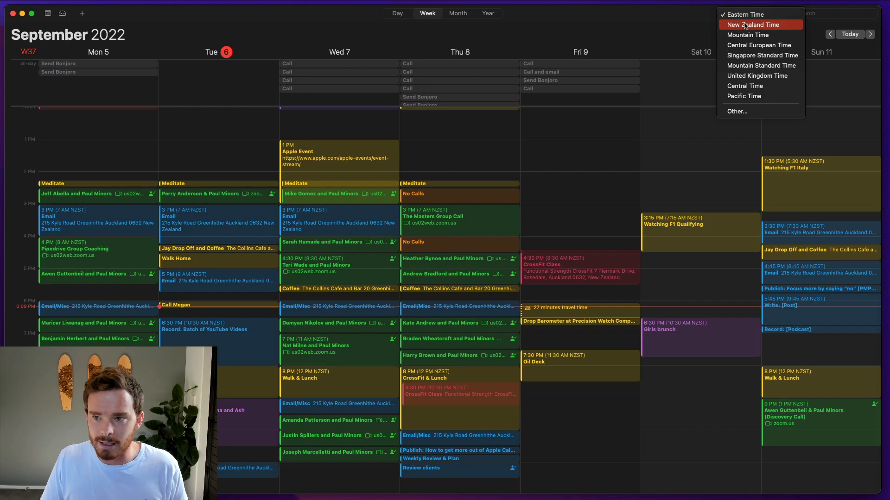
click(749, 24)
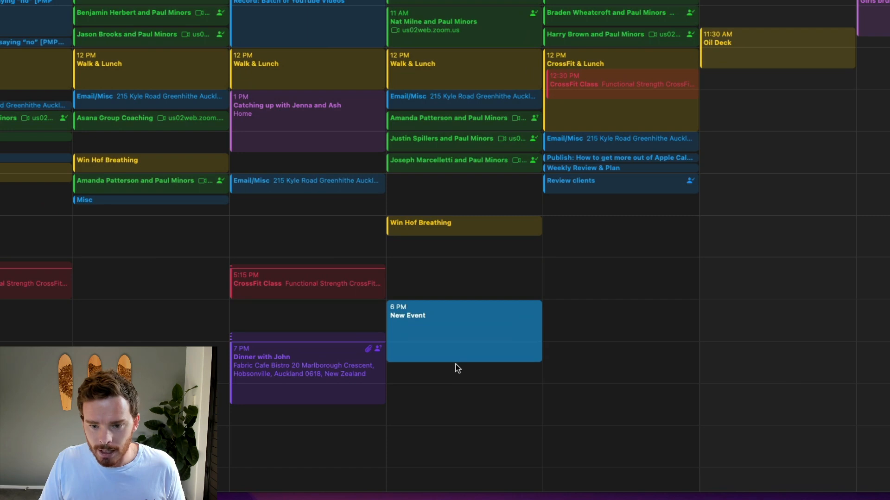
Name the new Thursday 6 PM event 'Paul & Tim' and insert the Zoom link snippet
click(464, 330)
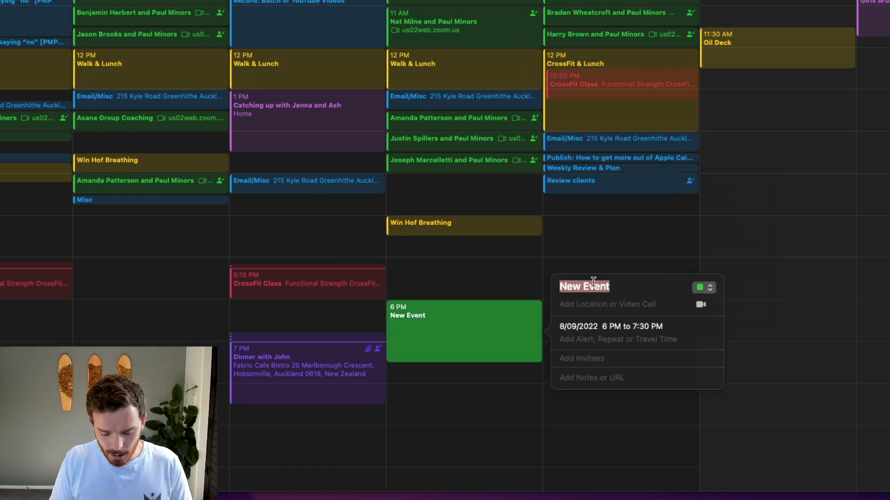
text(Paul & Tim)
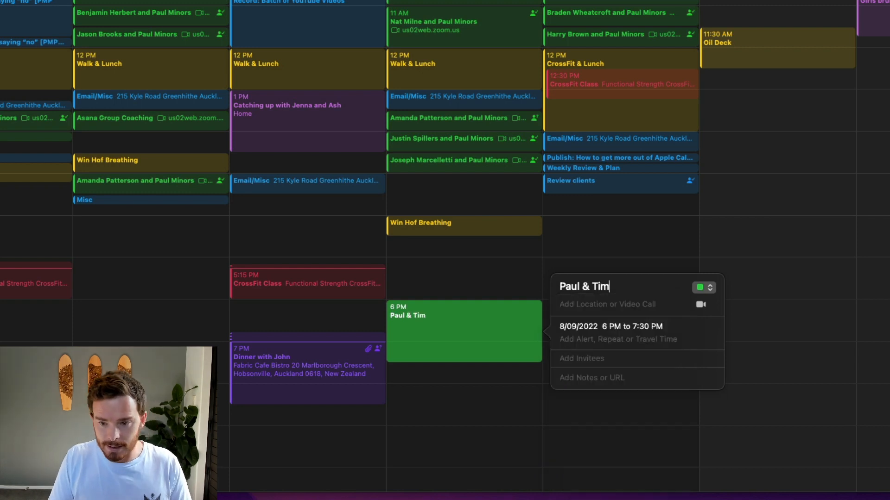
text(;o)
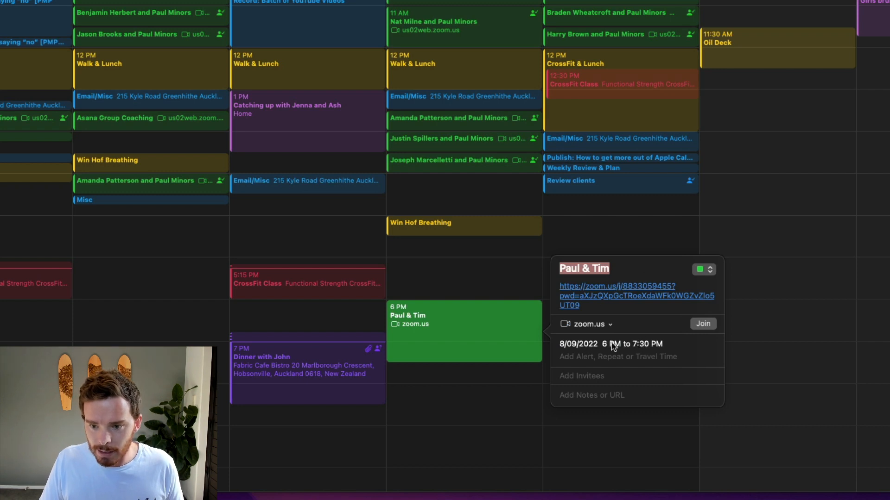
Set the Paul & Tim event's time zone to Pacific Time
click(611, 343)
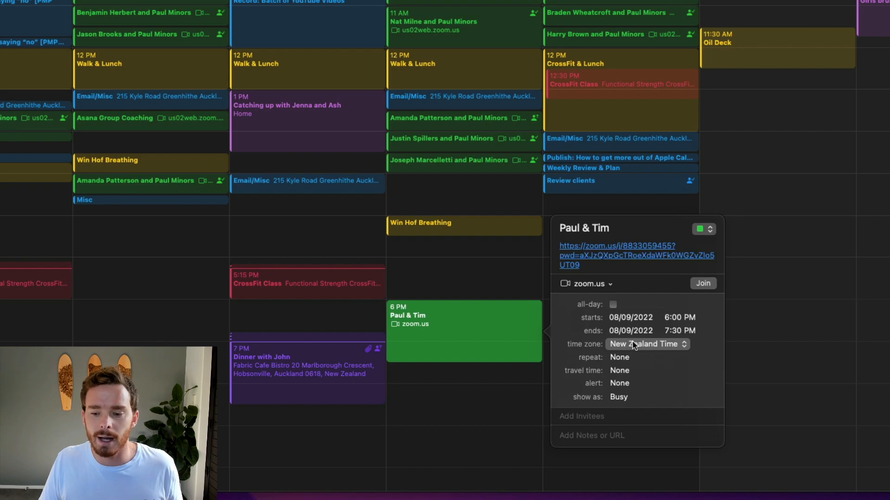
click(647, 344)
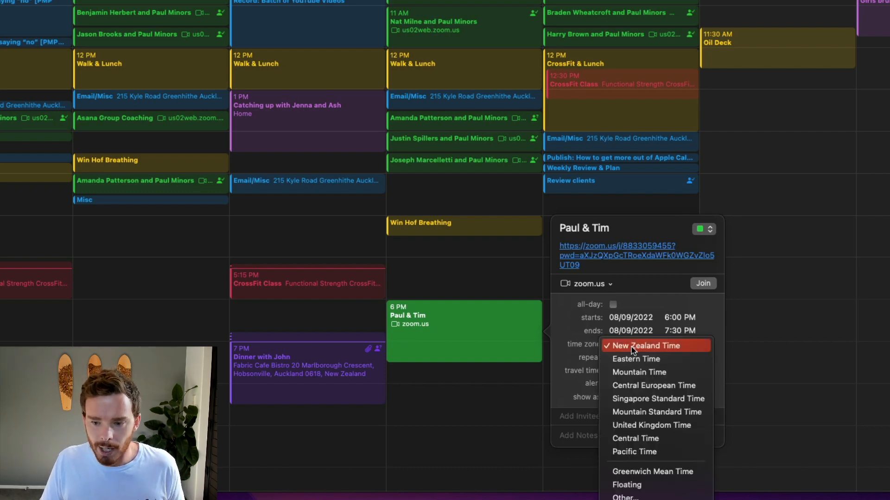
mouse_move(639, 452)
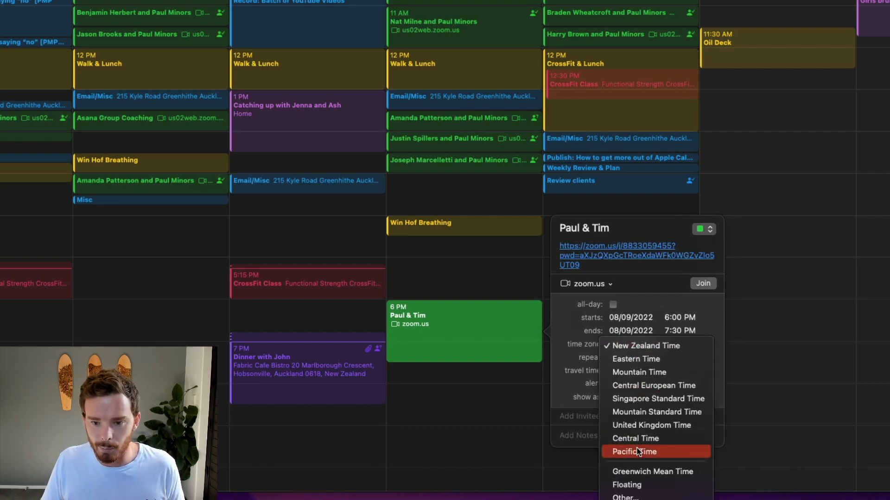
click(647, 453)
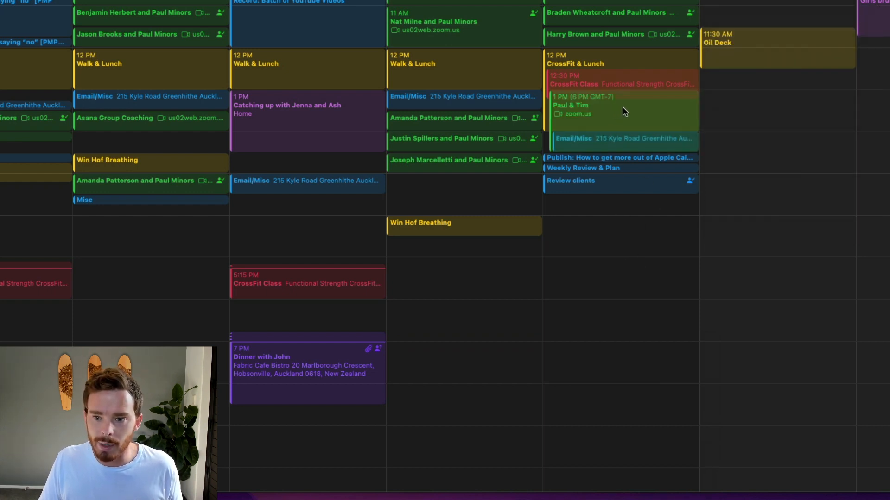
mouse_move(649, 118)
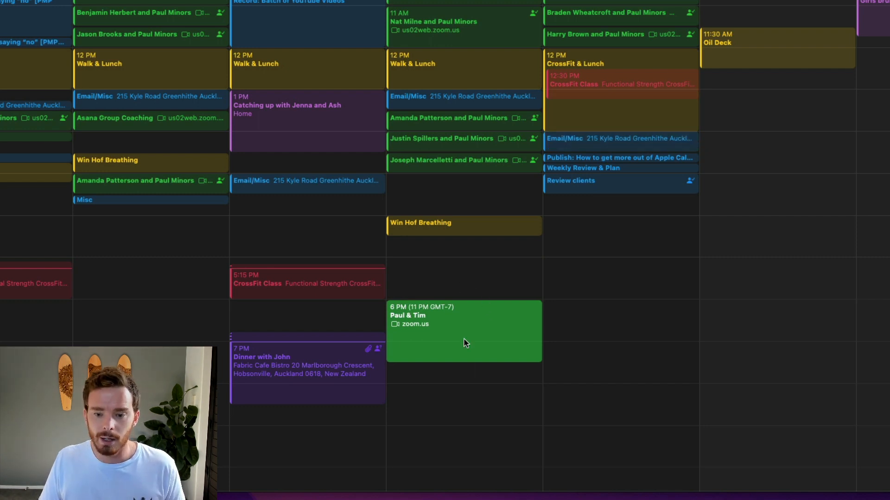
Check the Paul & Tim event's details and keep its alert at 5 minutes before
click(463, 343)
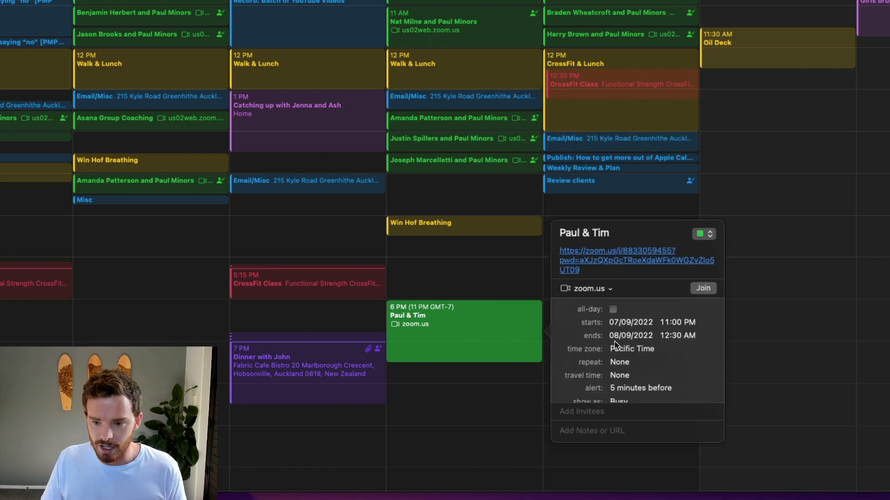
click(399, 310)
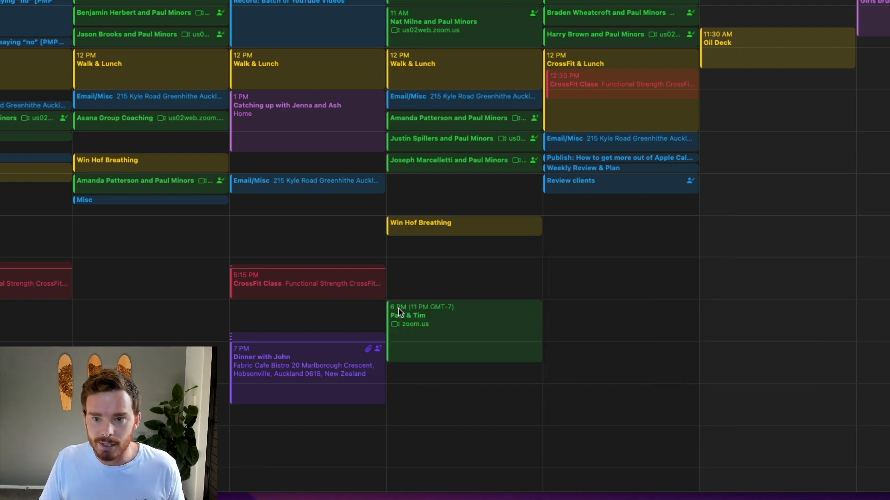
mouse_move(431, 312)
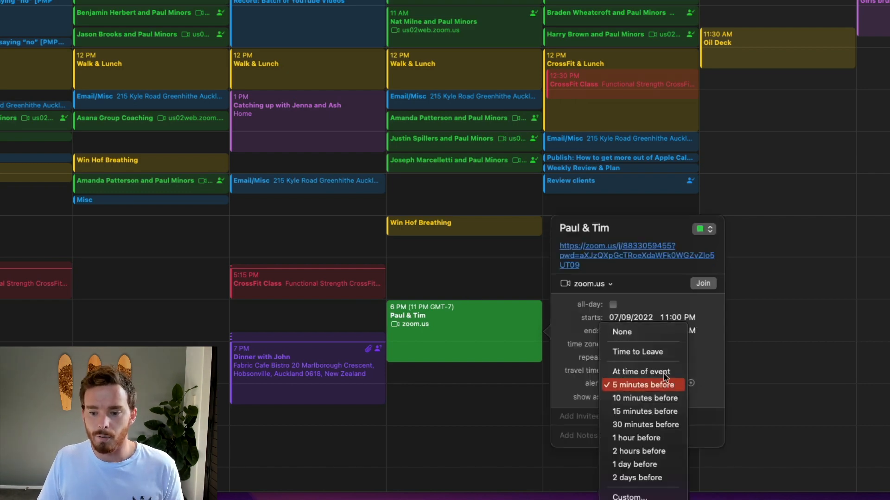
click(643, 384)
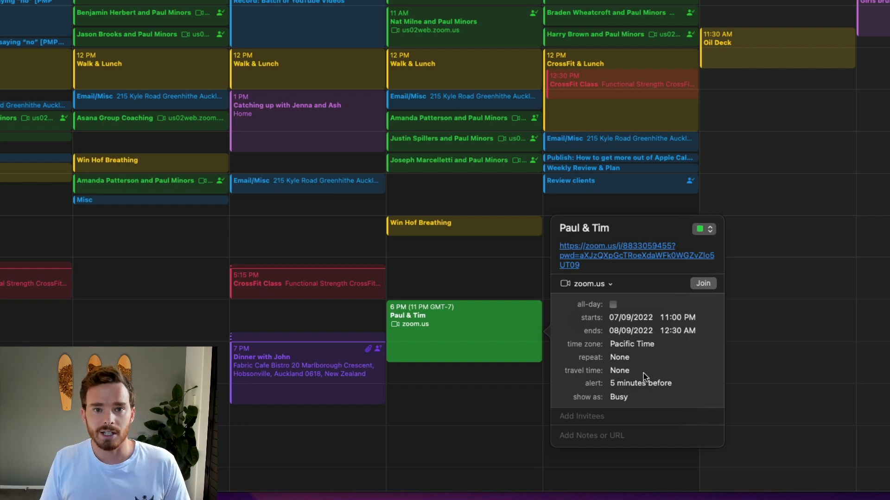
mouse_move(537, 400)
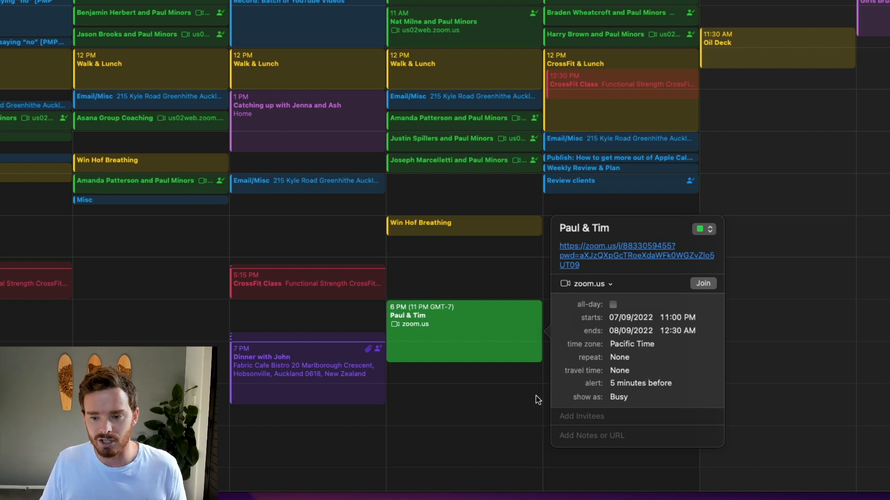
Review the iCloud account's default alerts, leaving Events and All Day Events alerts set to none
click(538, 400)
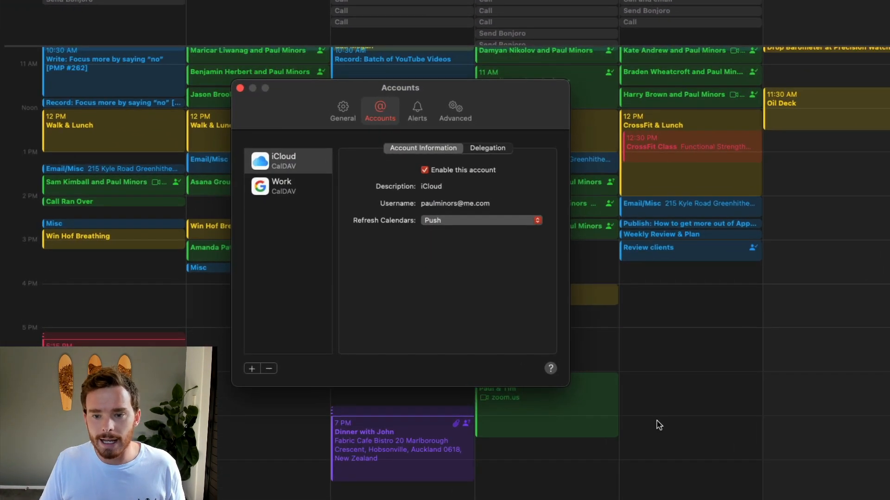
click(417, 109)
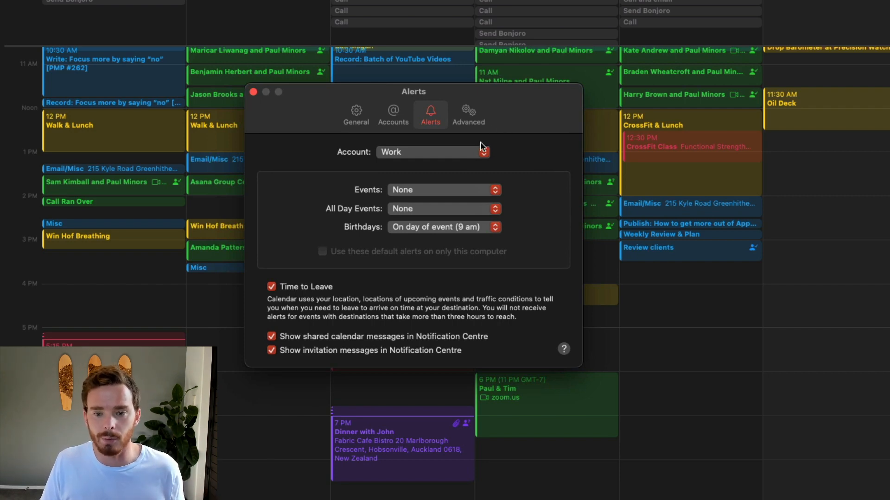
click(432, 152)
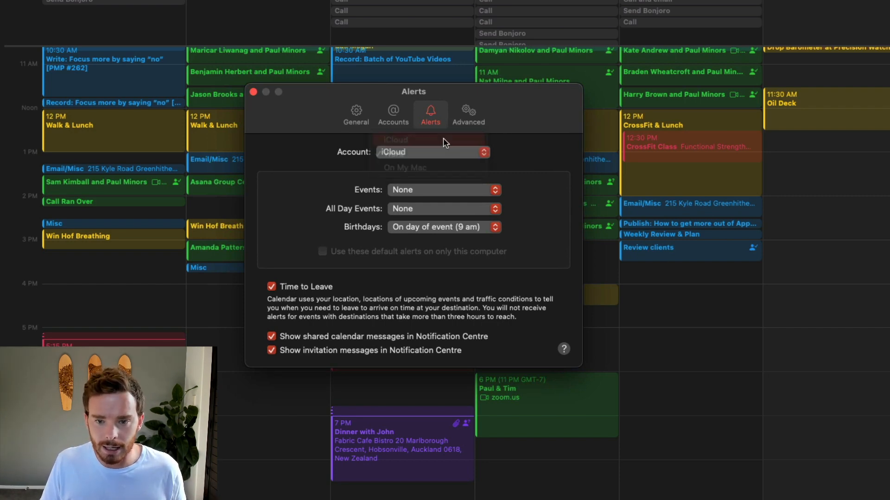
click(432, 152)
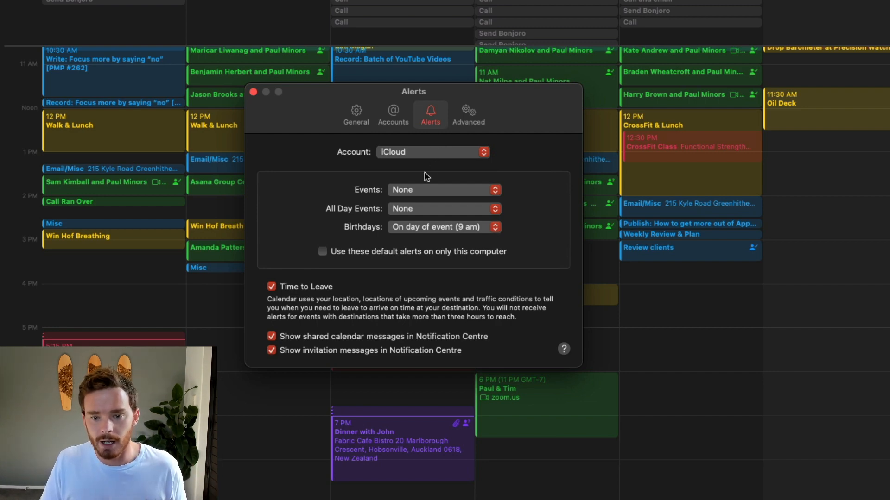
click(443, 190)
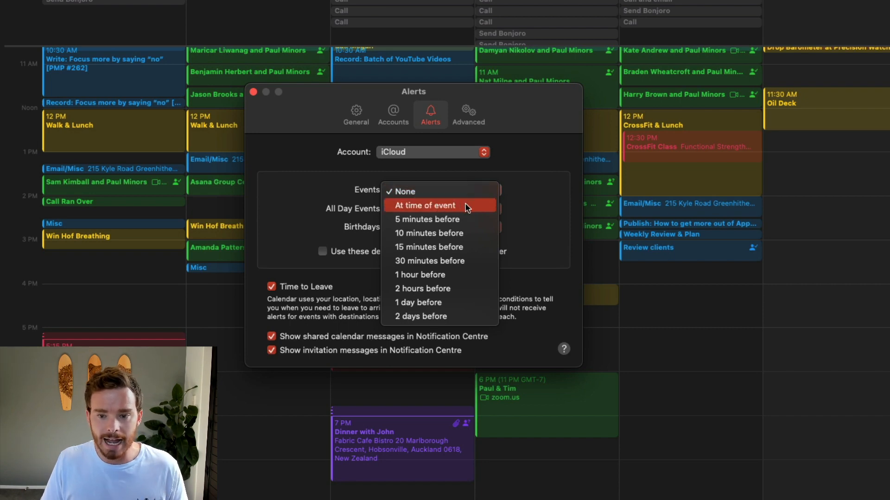
mouse_move(465, 180)
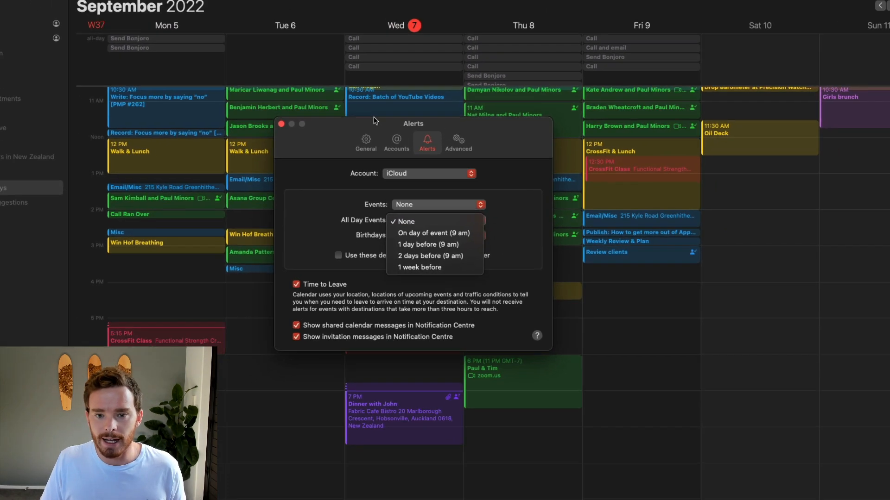
click(281, 125)
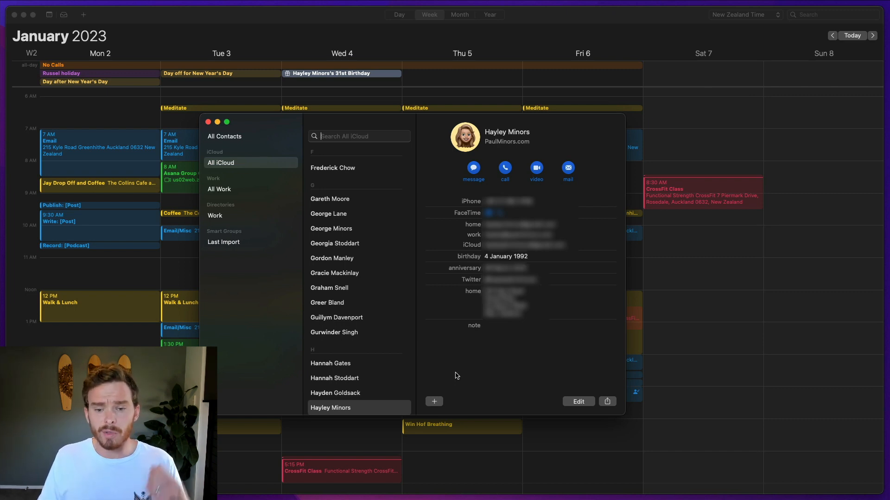
mouse_move(471, 367)
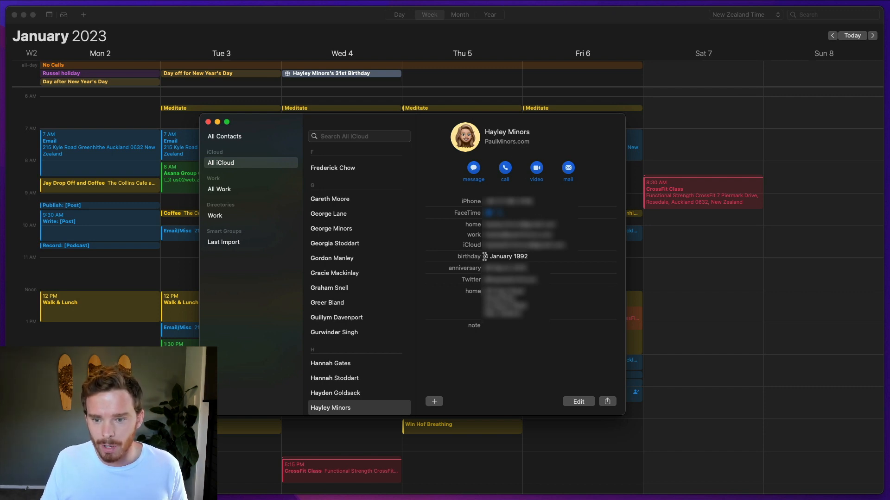
Check the 4 January 1992 birthday on the contact card in Contacts
click(207, 122)
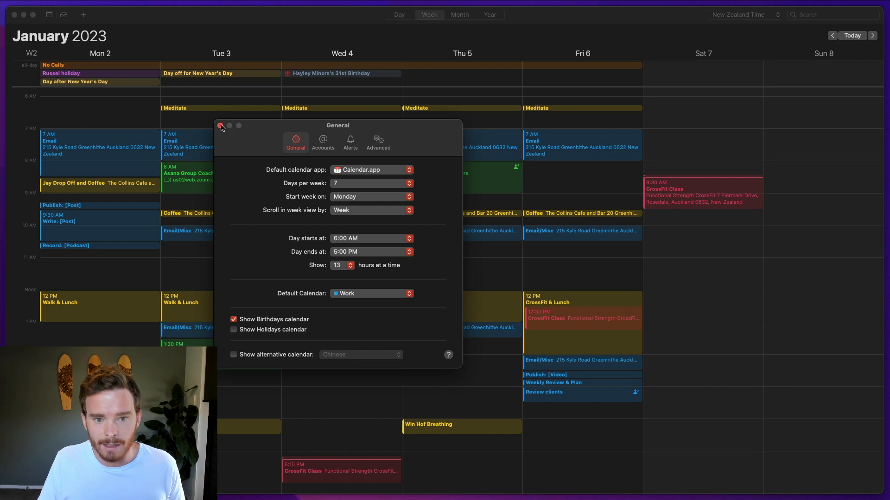
Close Calendar settings and select the birthday all-day event on Wednesday 4
click(223, 126)
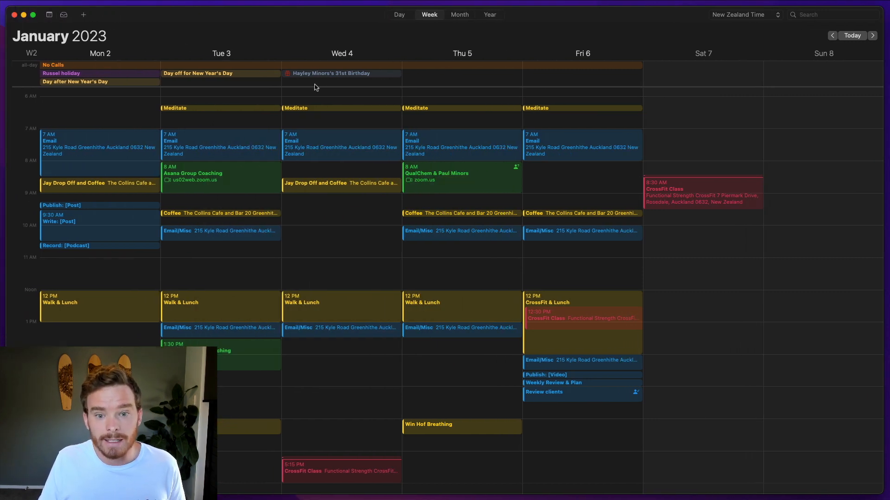
click(339, 74)
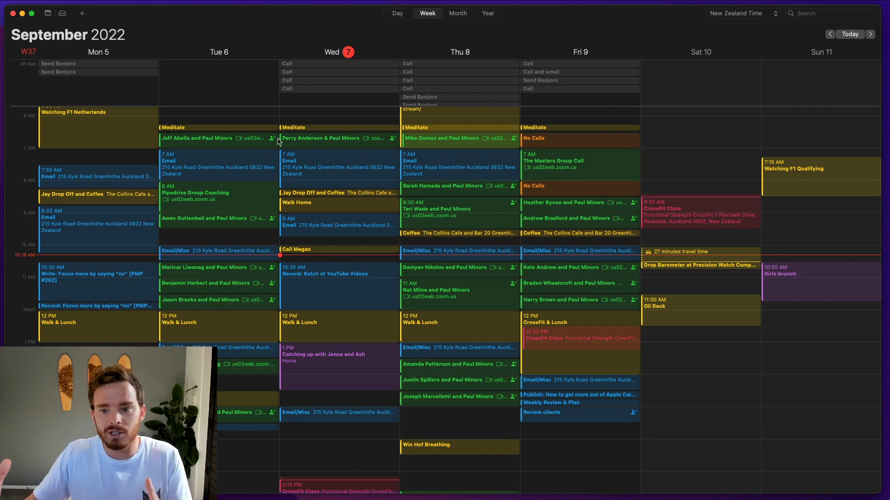
Move forward week by week to the week of 12–18 December 2022
click(872, 33)
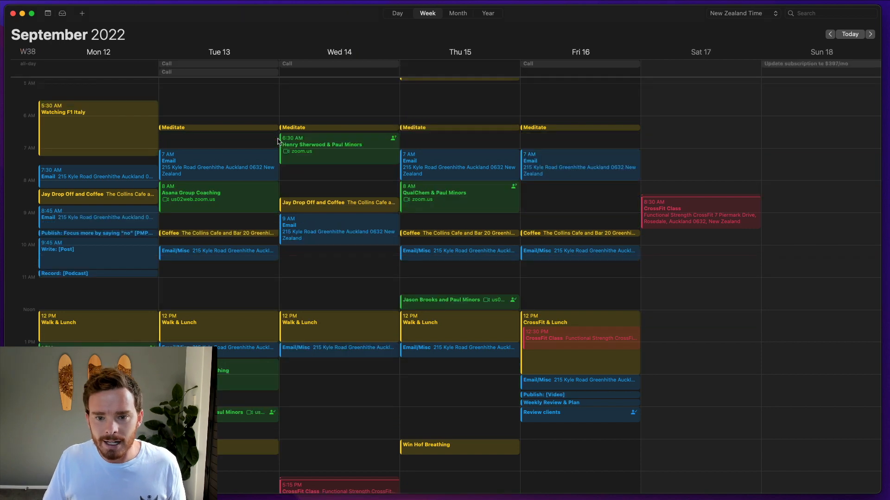
click(873, 34)
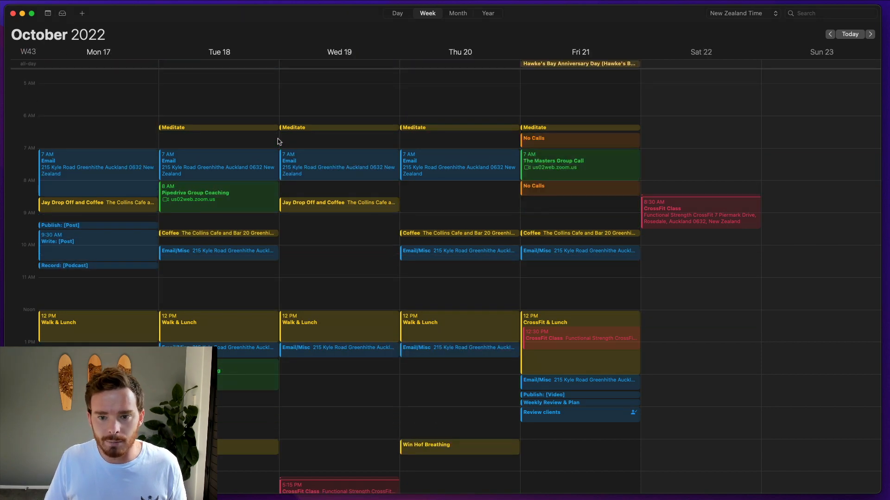
click(870, 33)
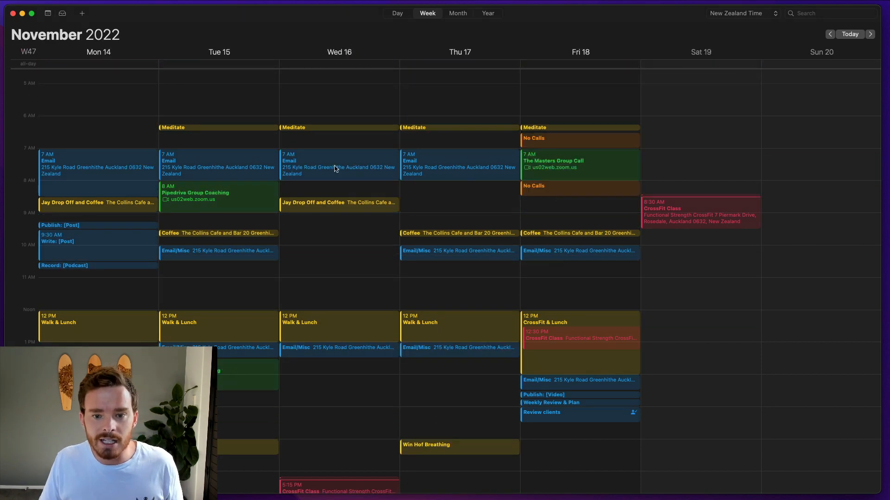
click(872, 34)
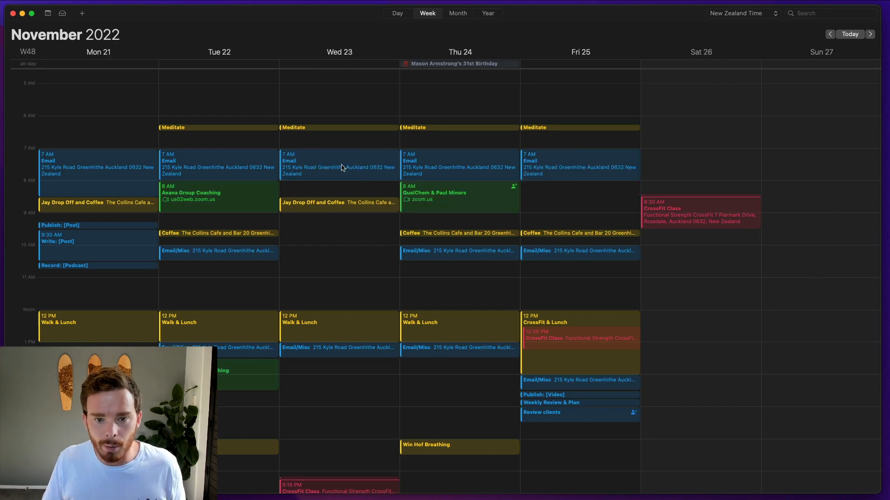
Inspect the Wednesday and Monday Email events' weekly Custom repeat settings without changing them
click(339, 165)
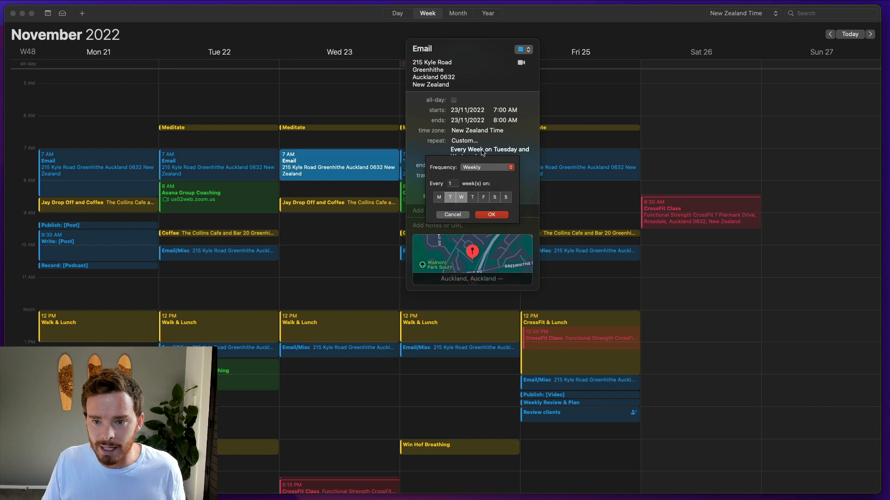
mouse_move(469, 218)
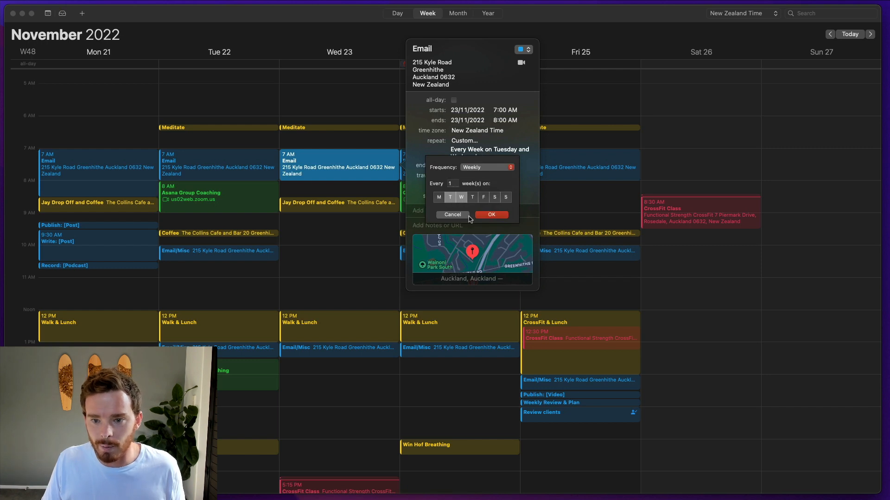
click(491, 215)
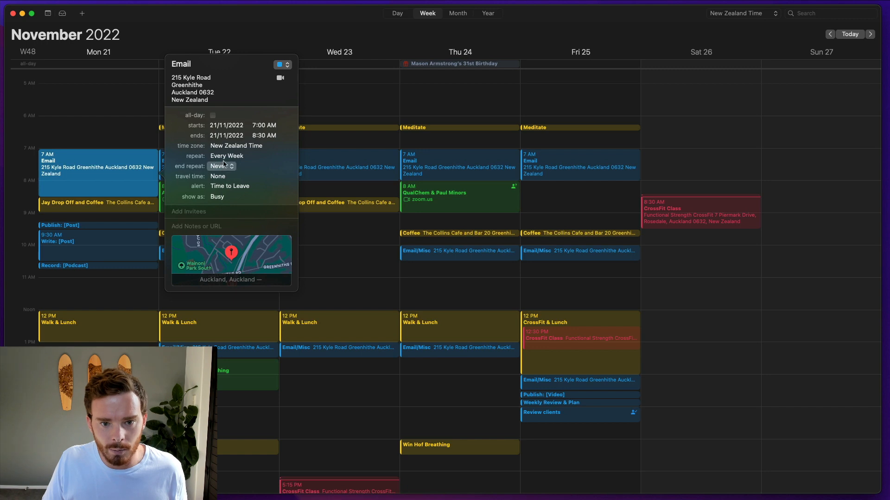
mouse_move(341, 149)
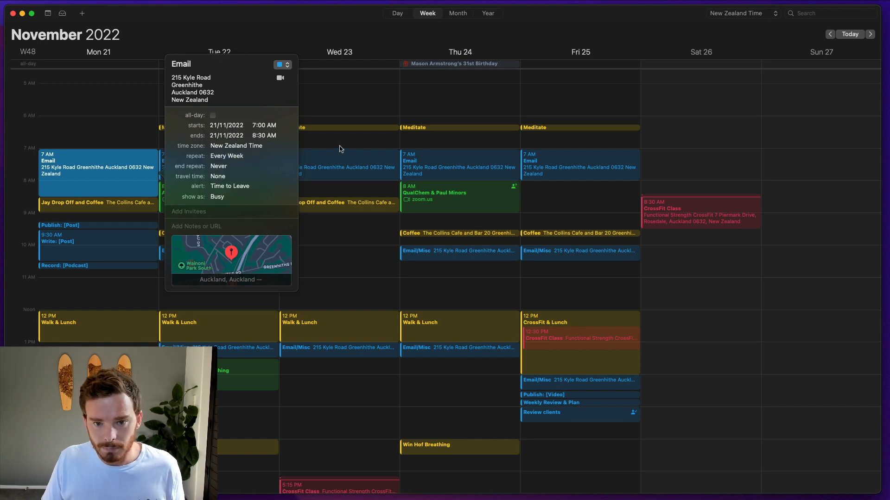
click(882, 35)
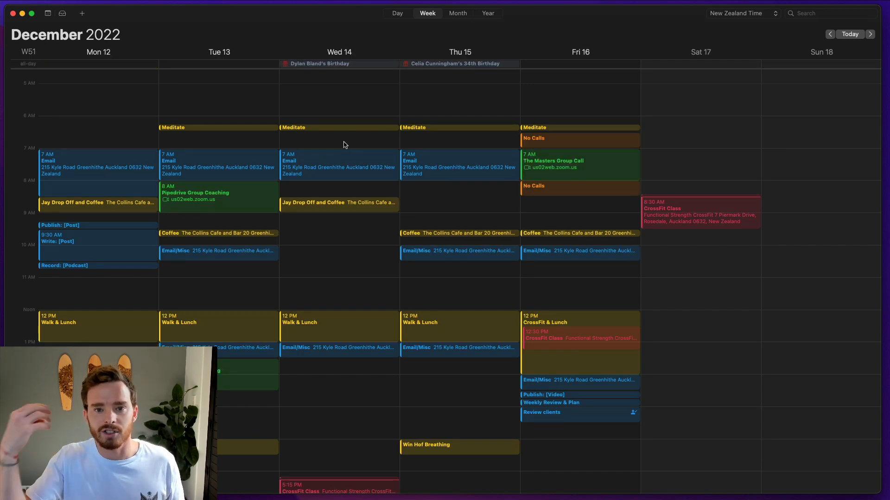
mouse_move(206, 300)
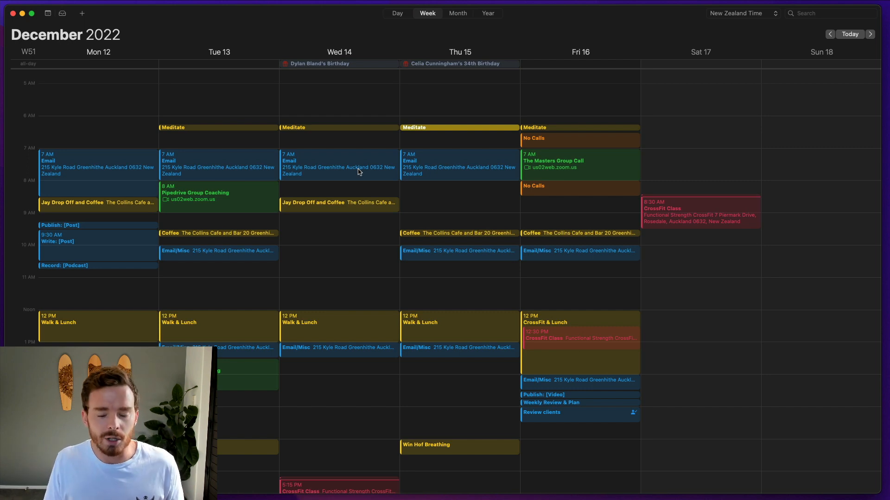
mouse_move(345, 161)
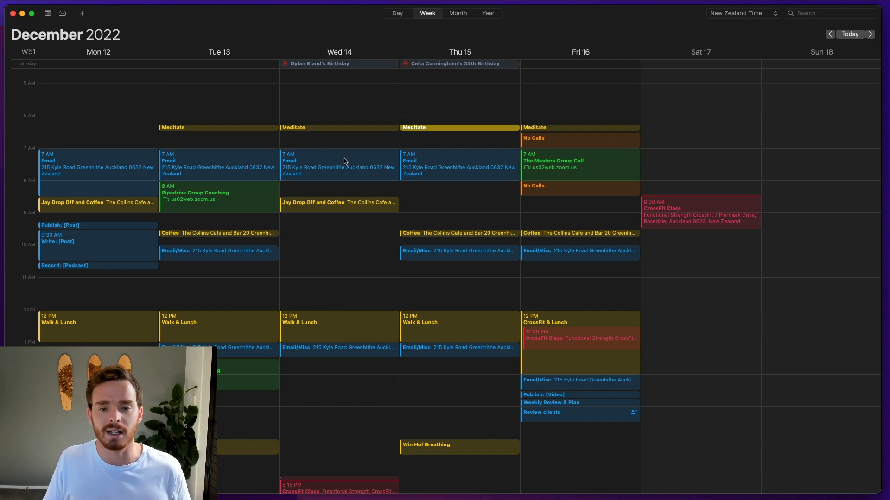